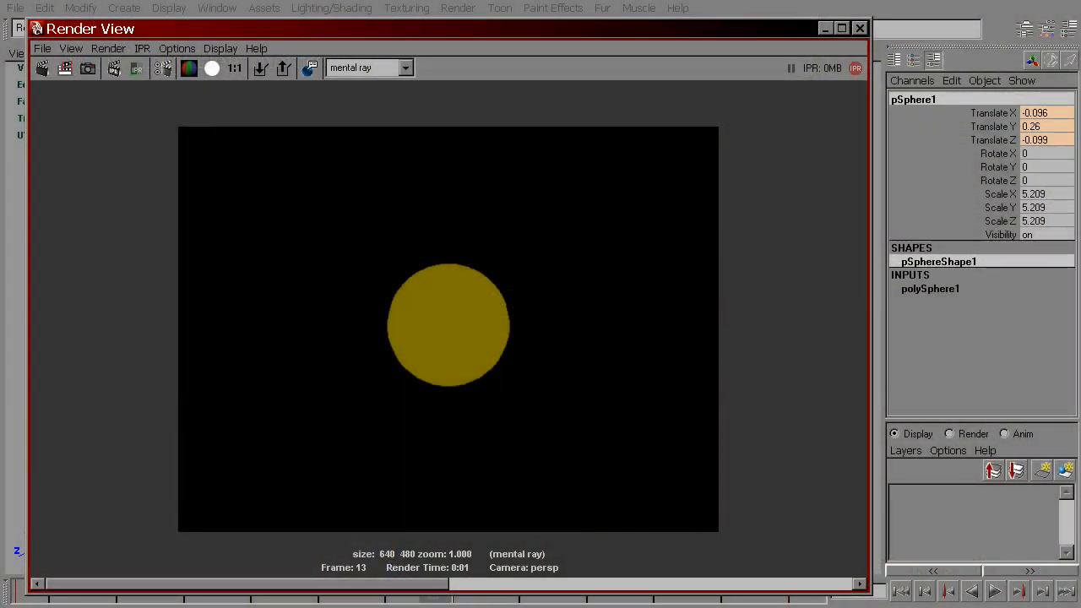
mouse_move(459, 517)
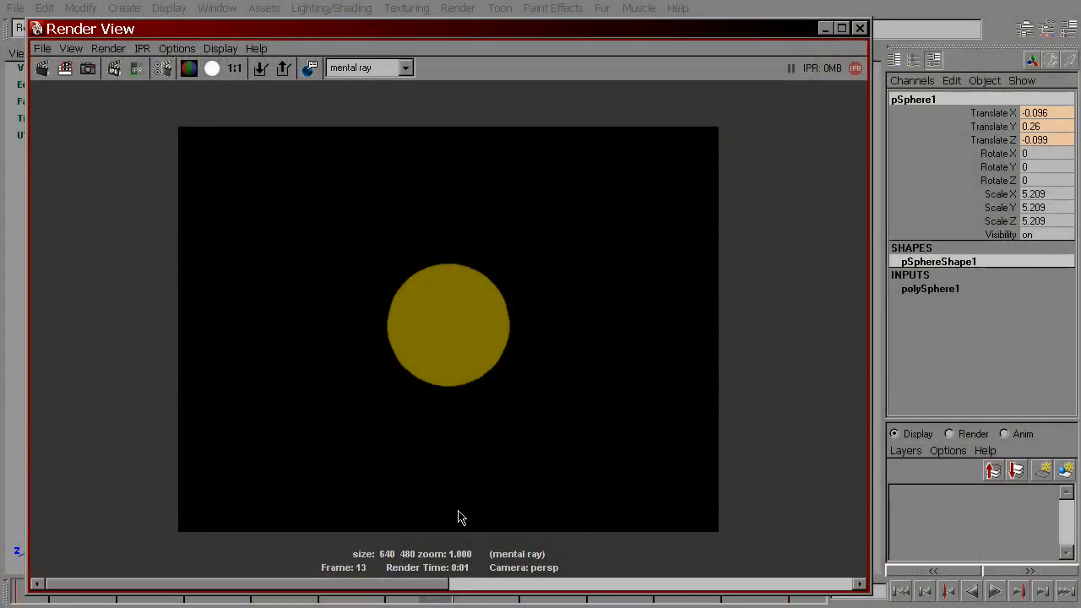
mouse_move(426, 330)
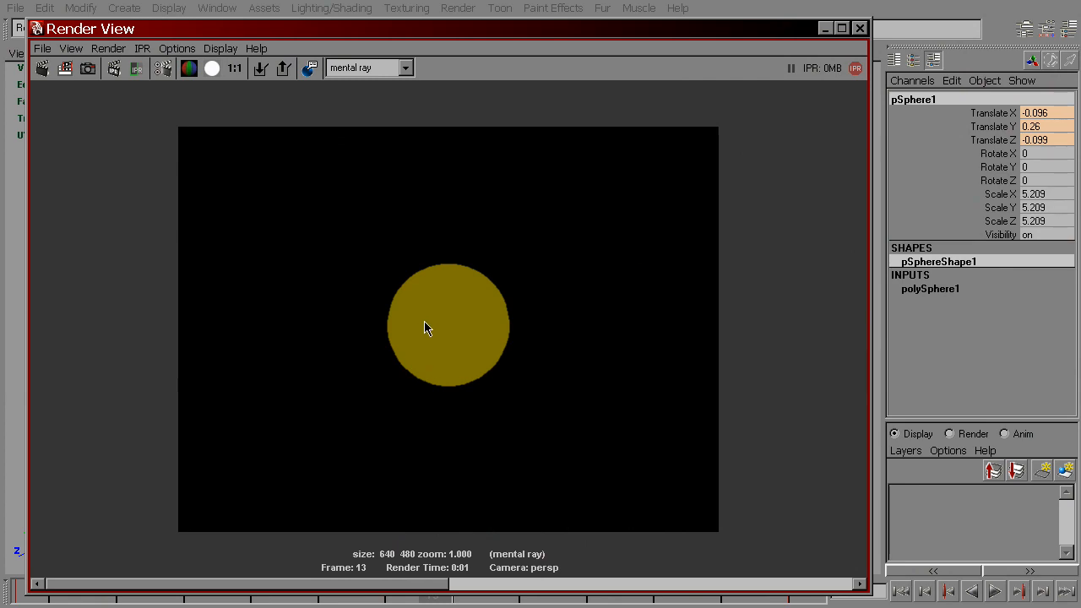
mouse_move(432, 334)
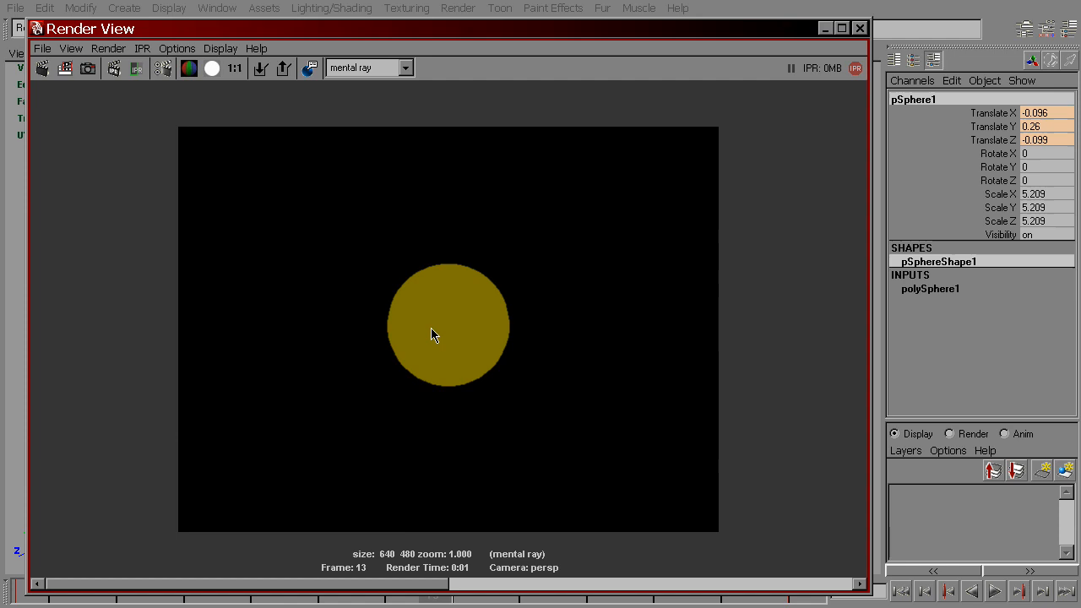
mouse_move(408, 379)
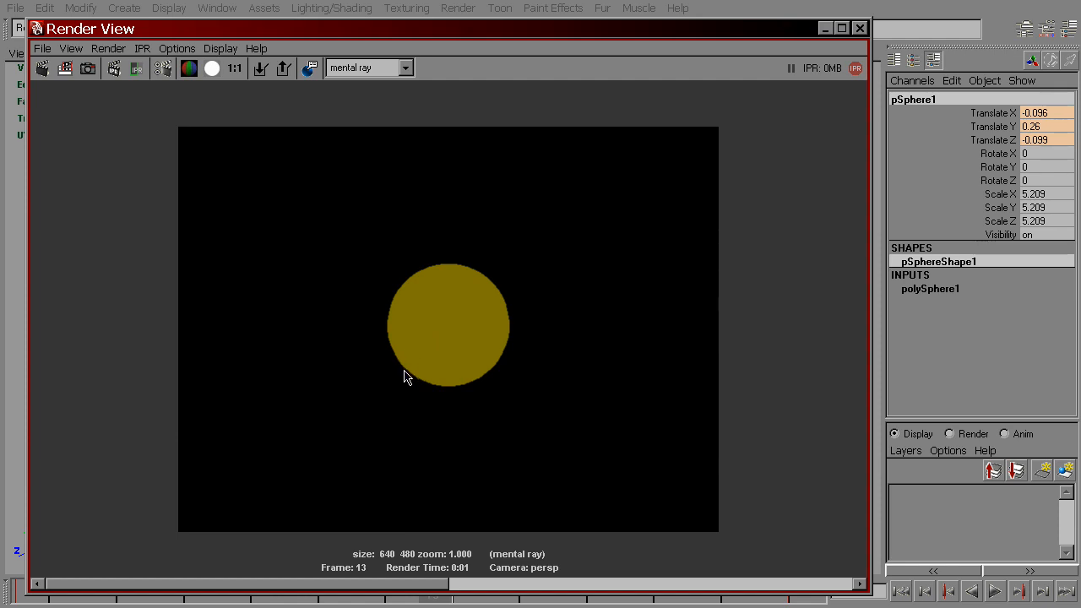
mouse_move(429, 322)
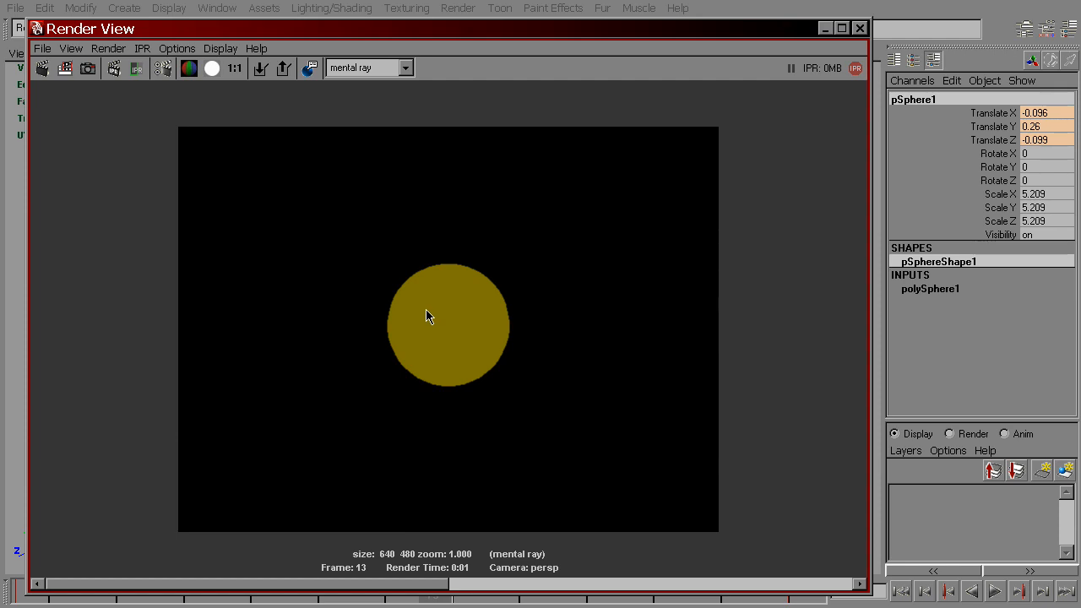
mouse_move(430, 324)
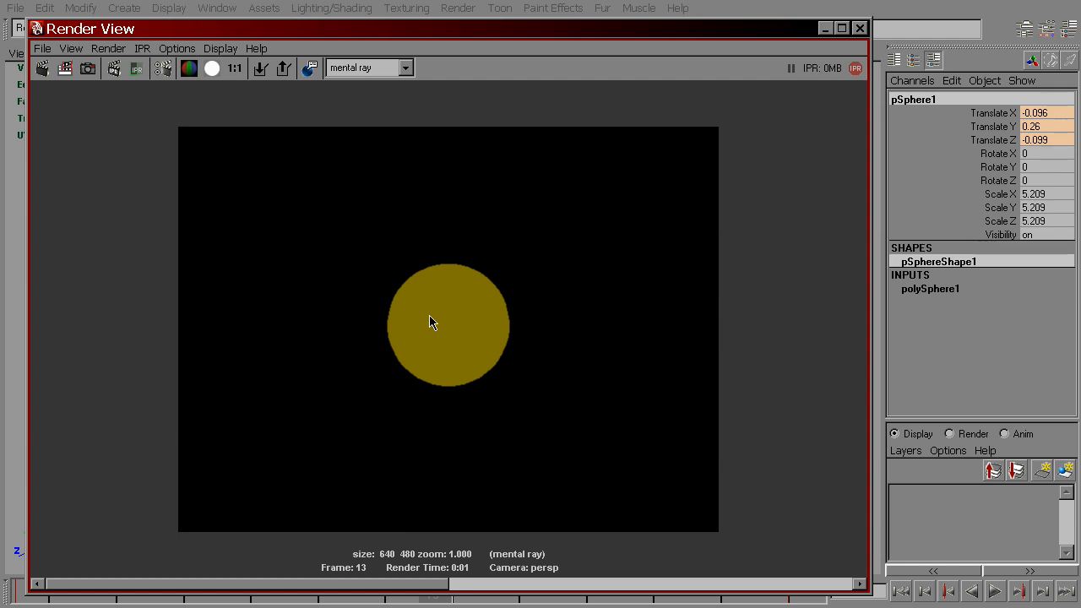
Step: Inspect the render's red channel and then its green channel alone in Render View
left_click(189, 68)
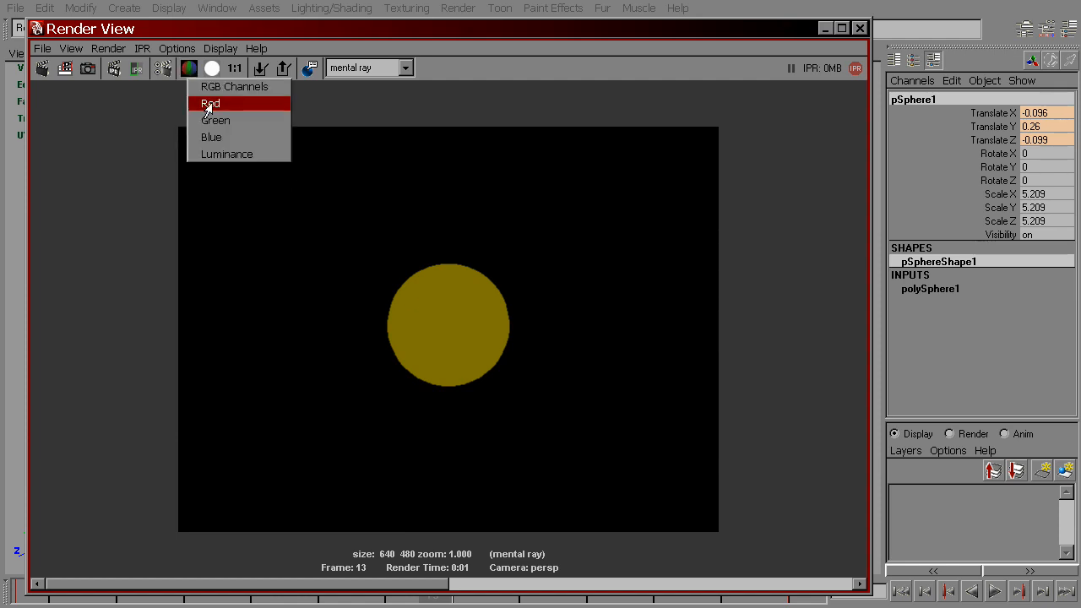
left_click(210, 103)
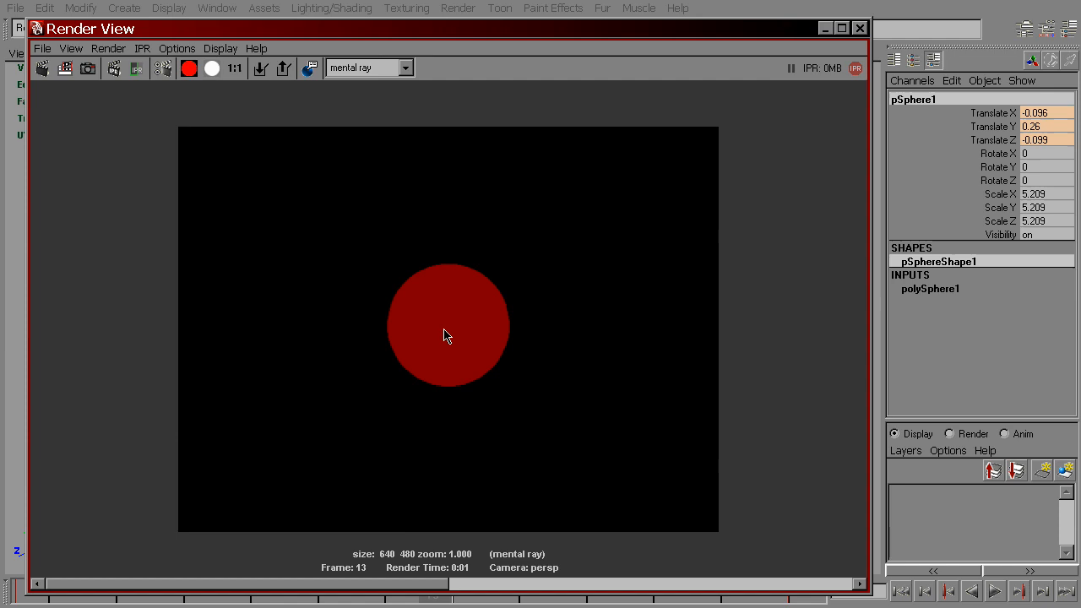
mouse_move(700, 337)
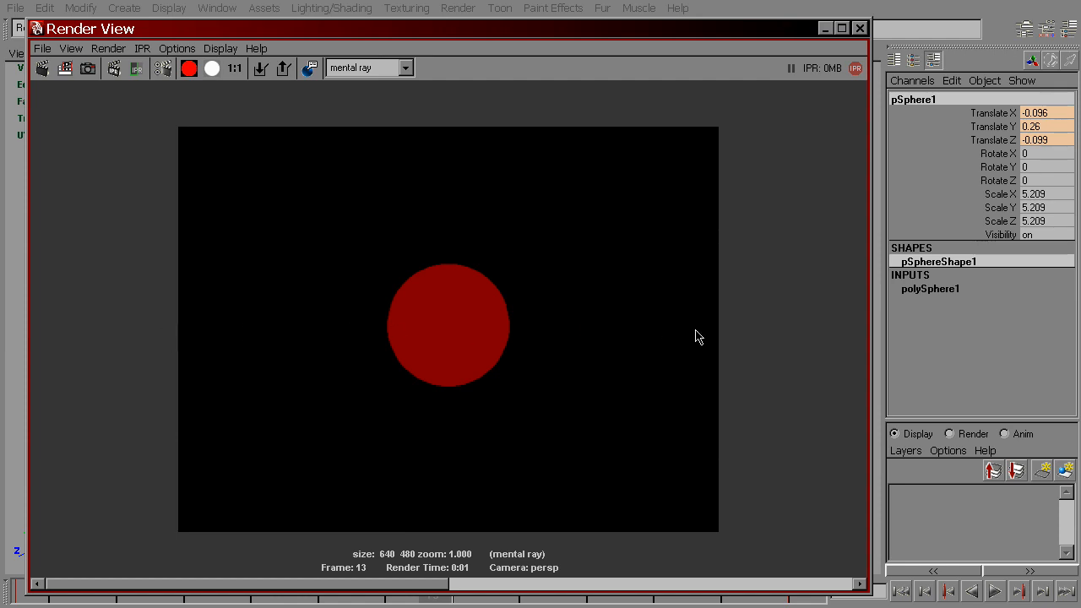
left_click(193, 69)
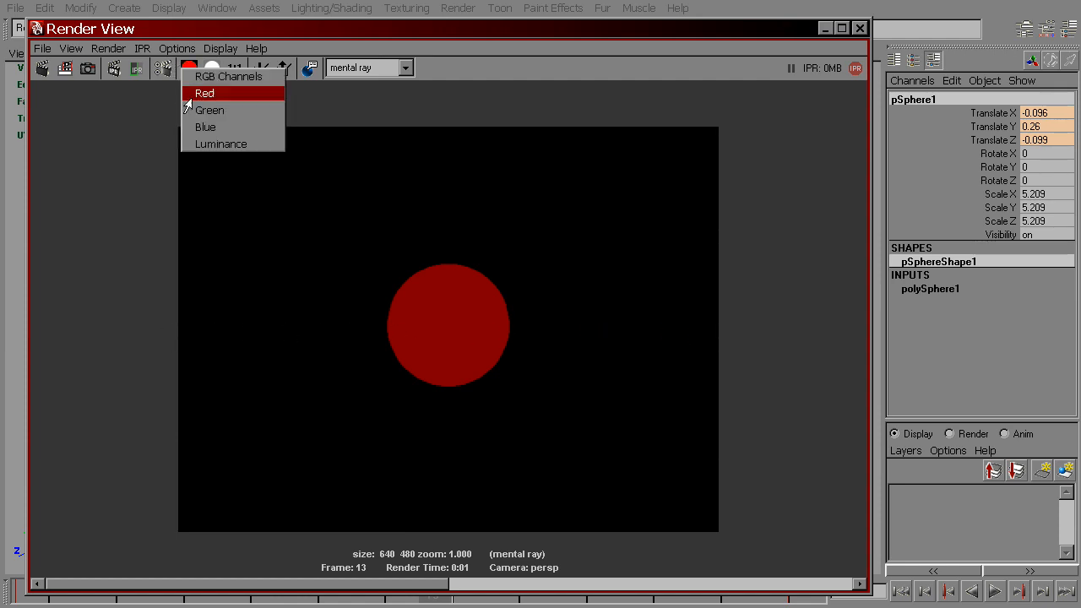
left_click(209, 110)
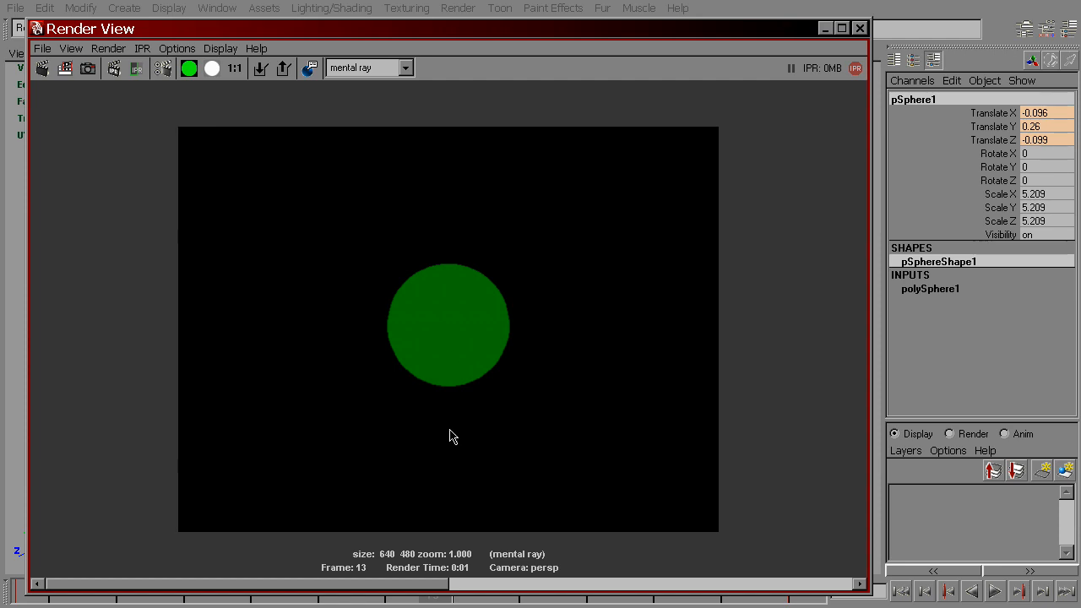
mouse_move(210, 111)
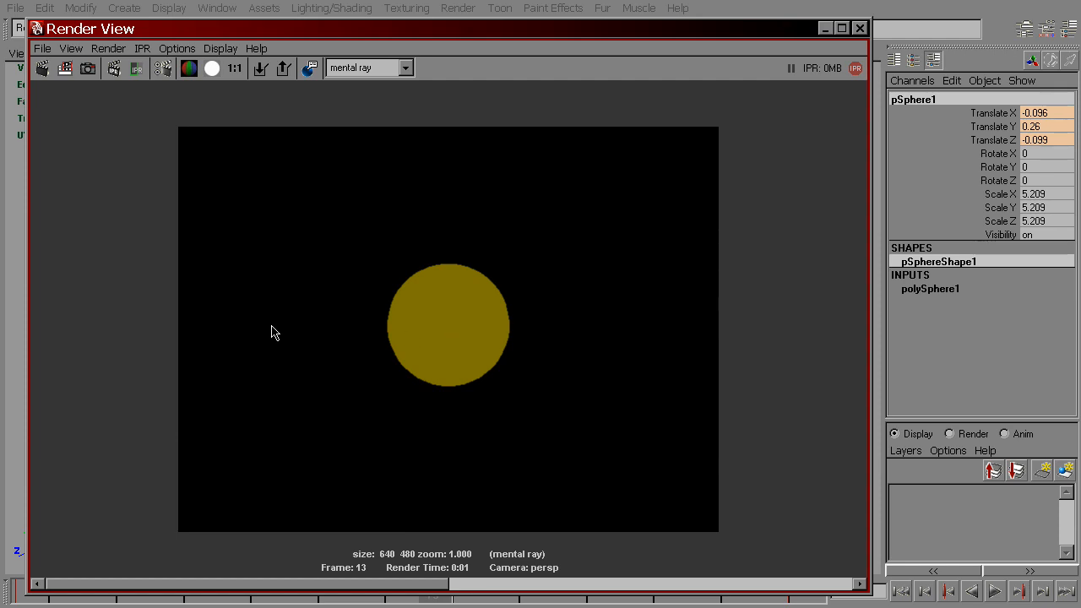
mouse_move(436, 332)
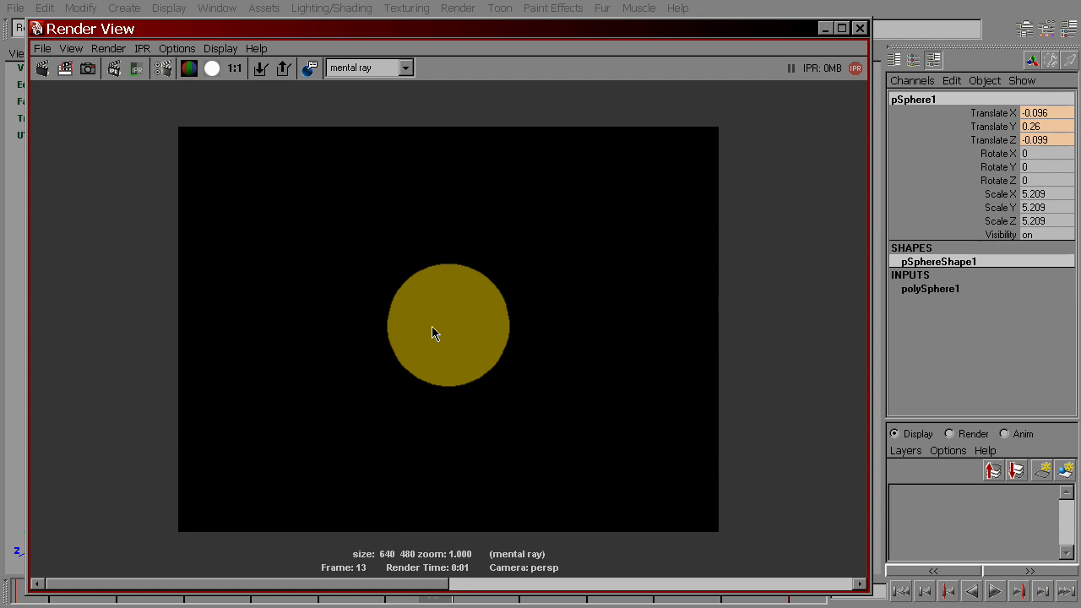
mouse_move(433, 332)
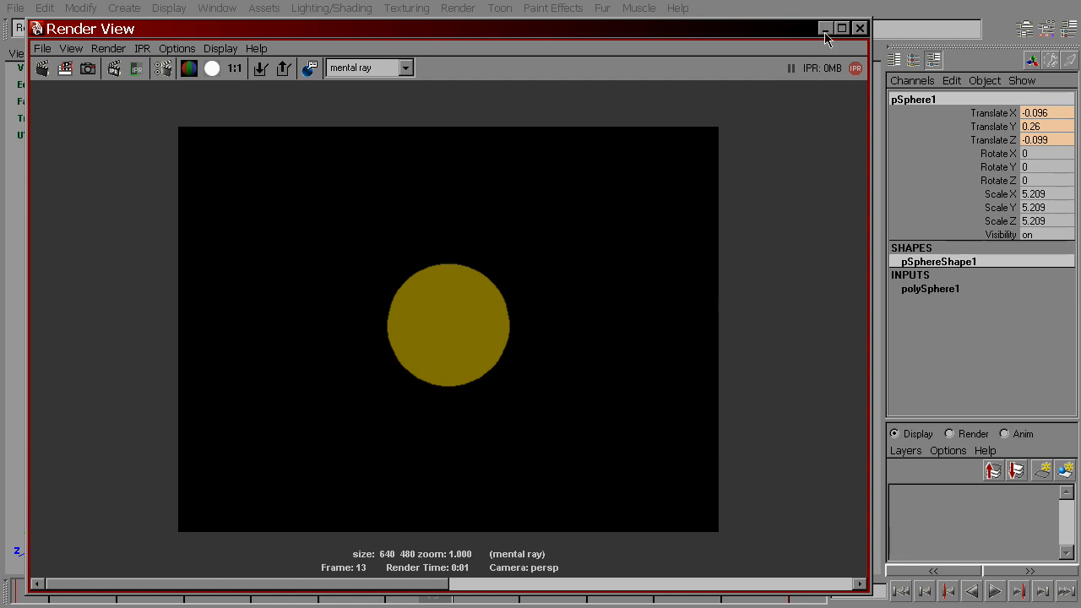
Step: Set mental ray's Render Current Frame verbosity level to Info Messages
left_click(858, 27)
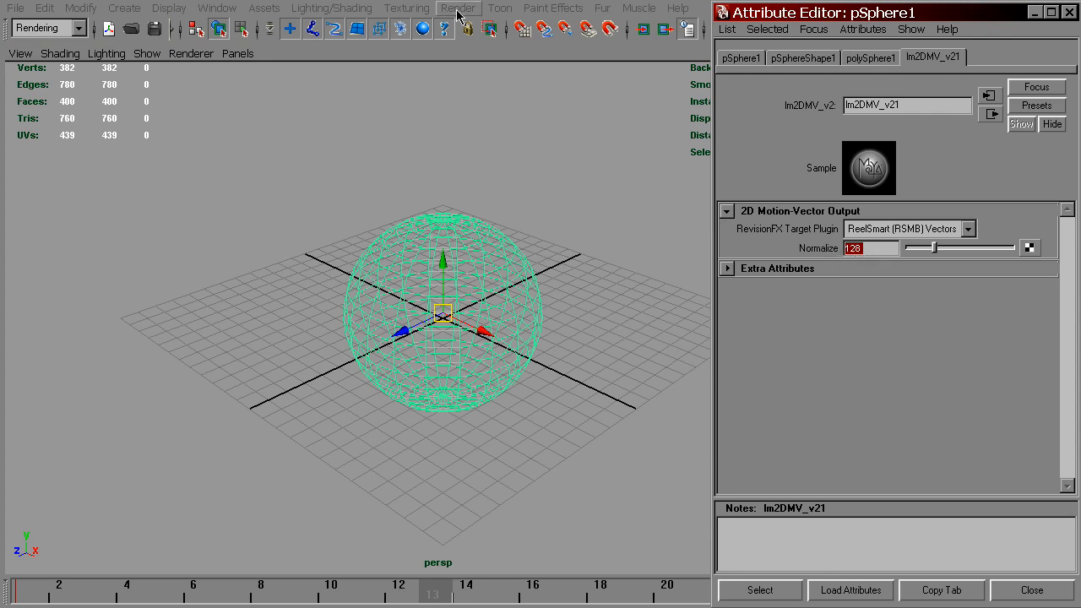
left_click(470, 7)
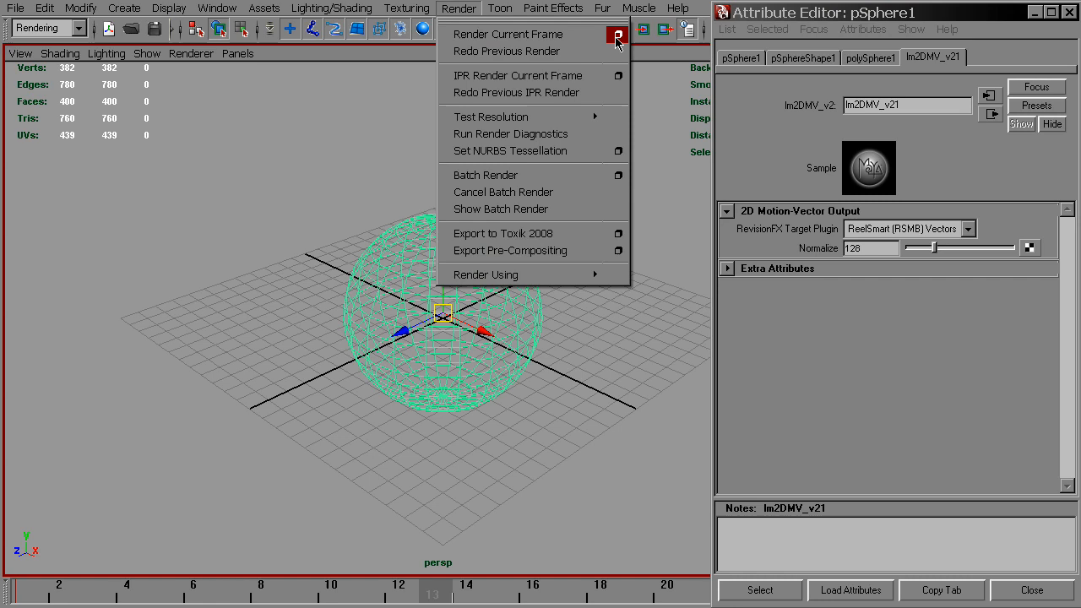
left_click(610, 34)
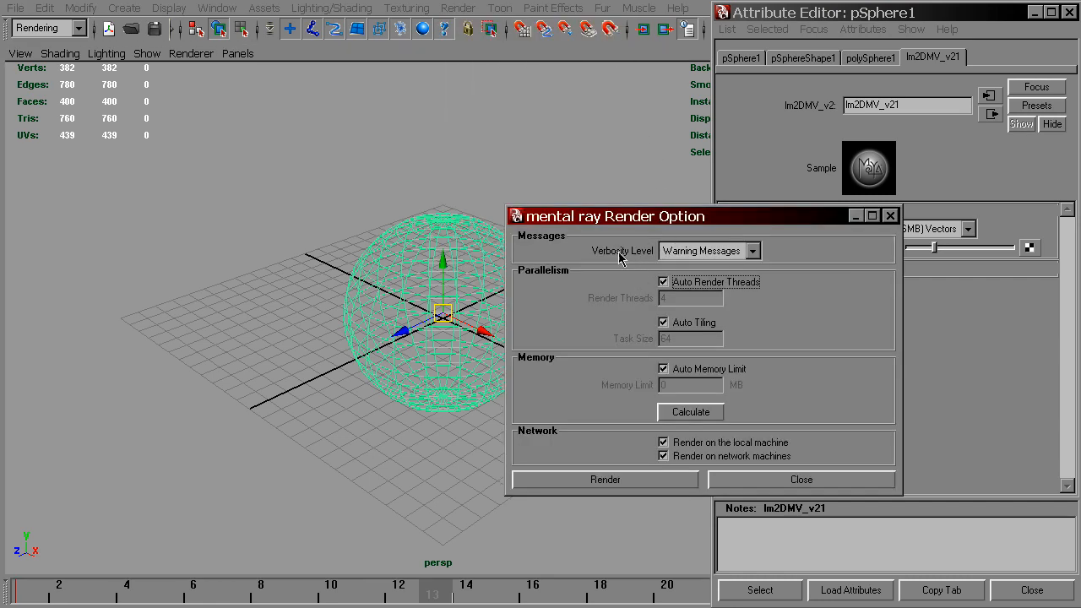
left_click(750, 250)
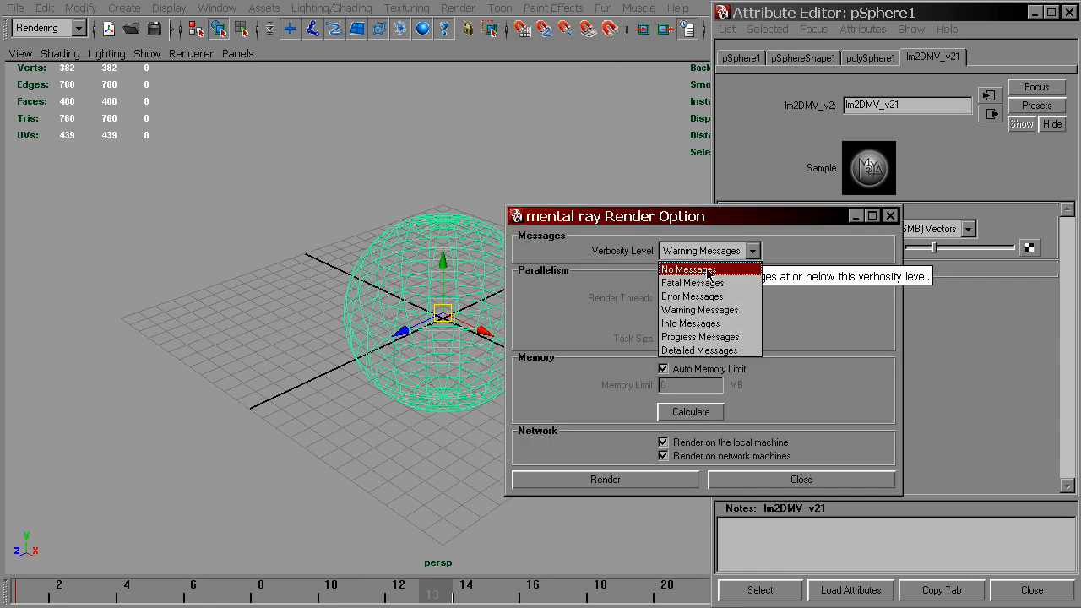
left_click(691, 323)
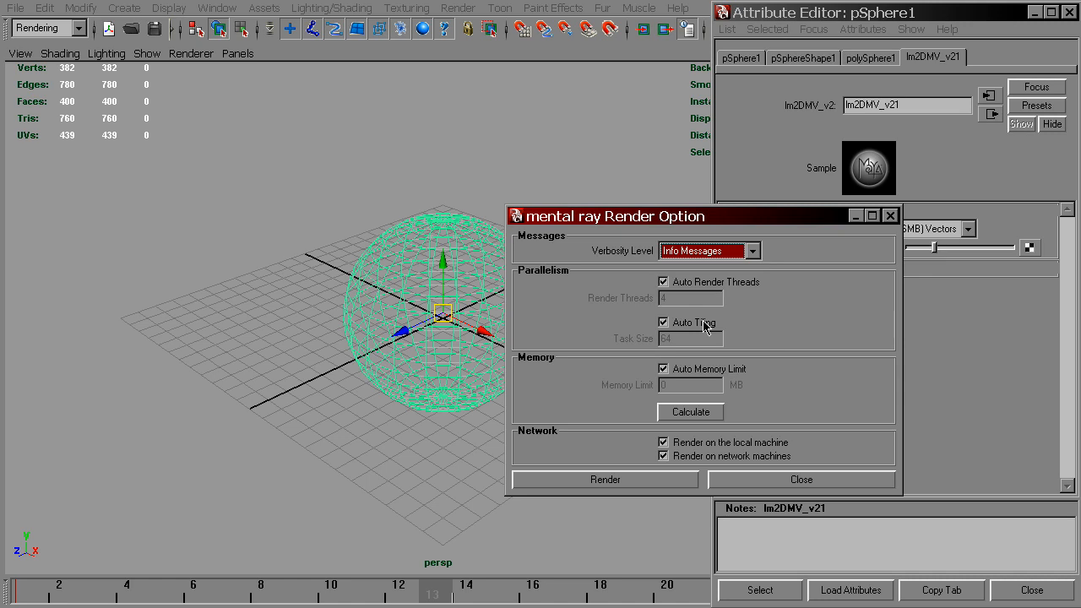
Step: Render frame 13 with info messages to log the lm2DMV maximum displacement
left_click(605, 479)
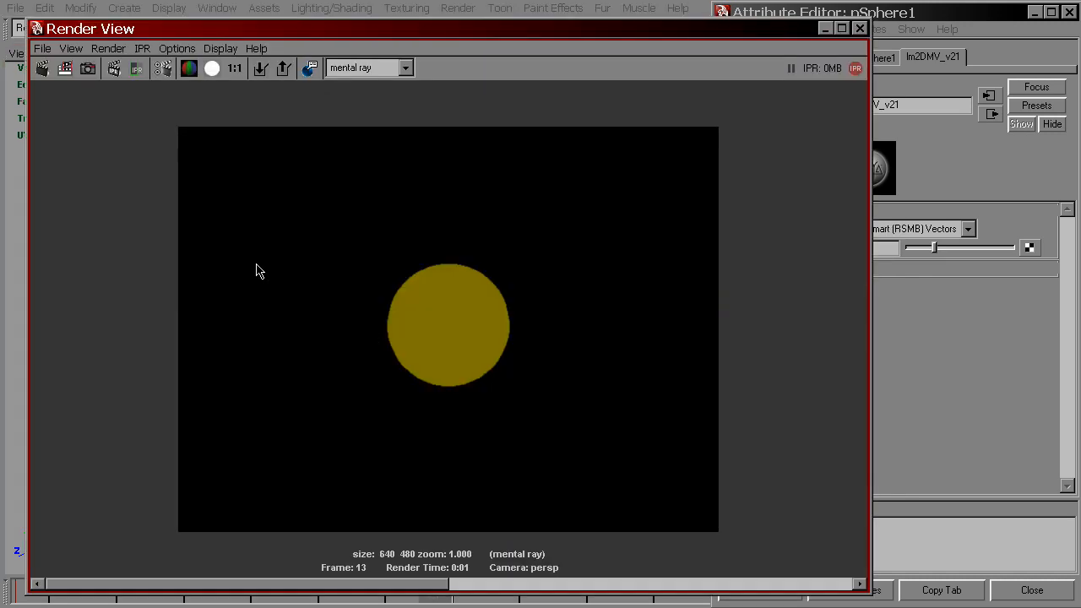
mouse_move(487, 321)
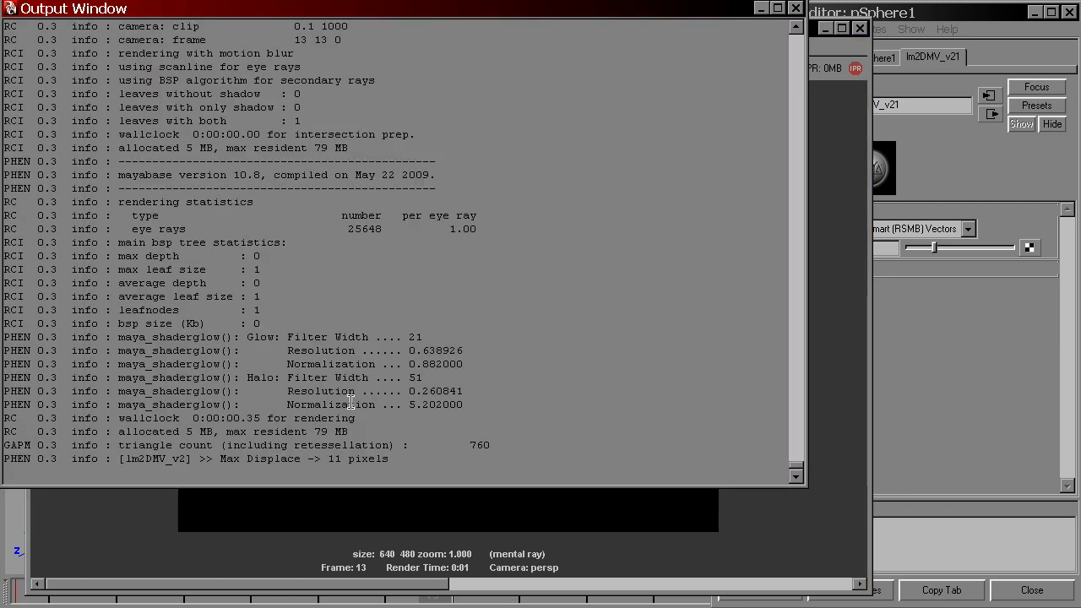
mouse_move(23, 480)
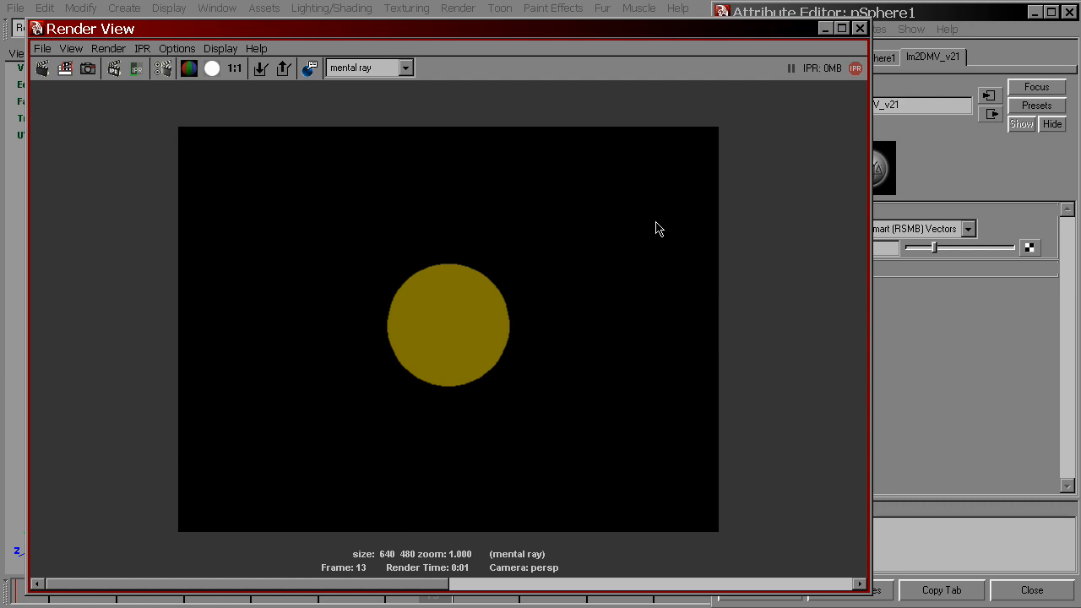
mouse_move(985, 277)
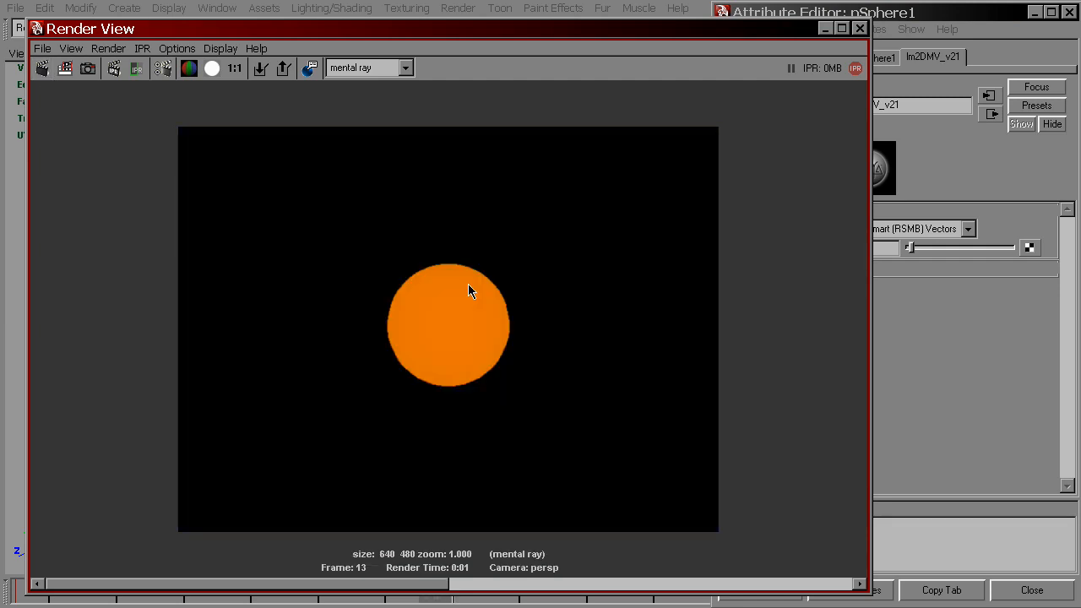
mouse_move(436, 345)
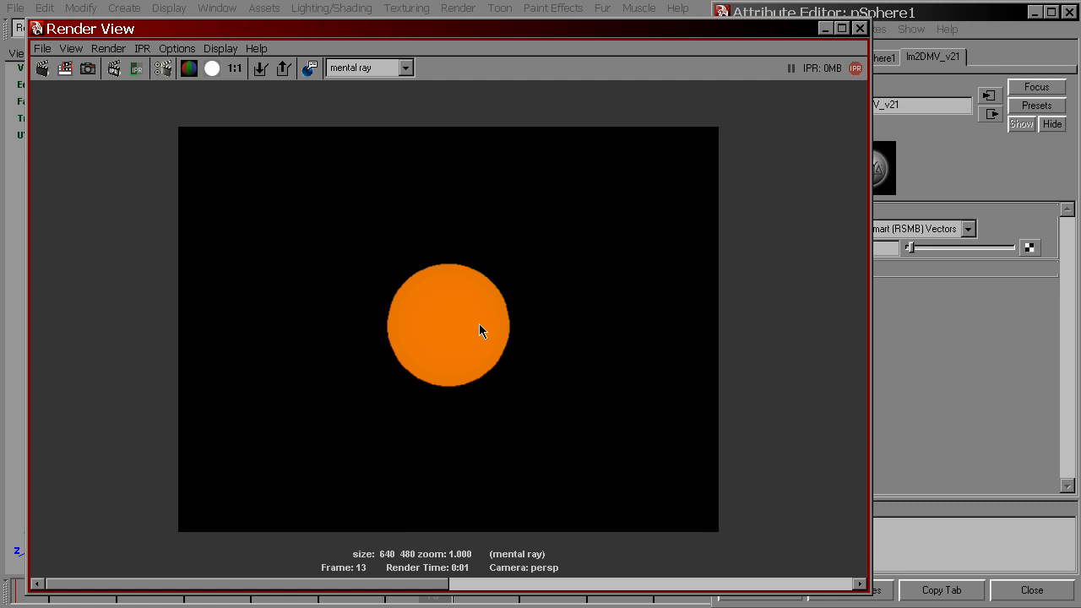
mouse_move(588, 358)
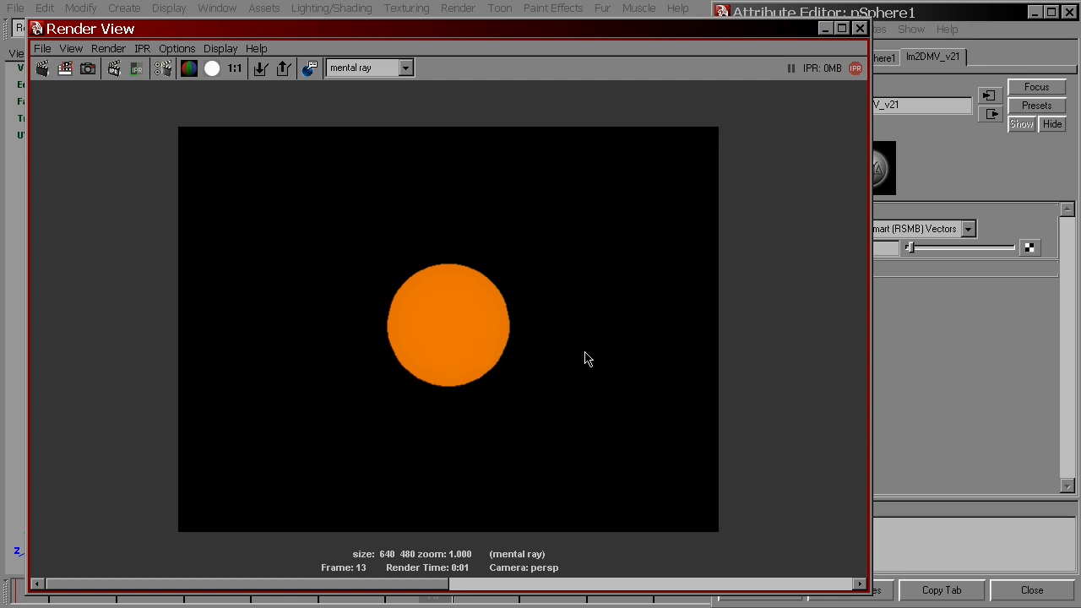
mouse_move(645, 396)
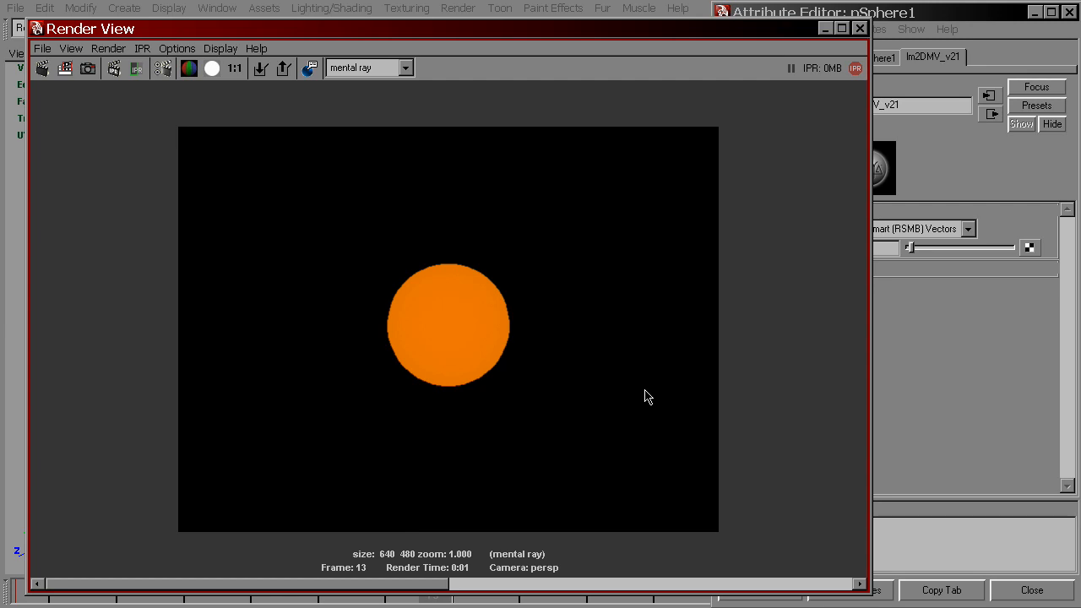
mouse_move(810, 290)
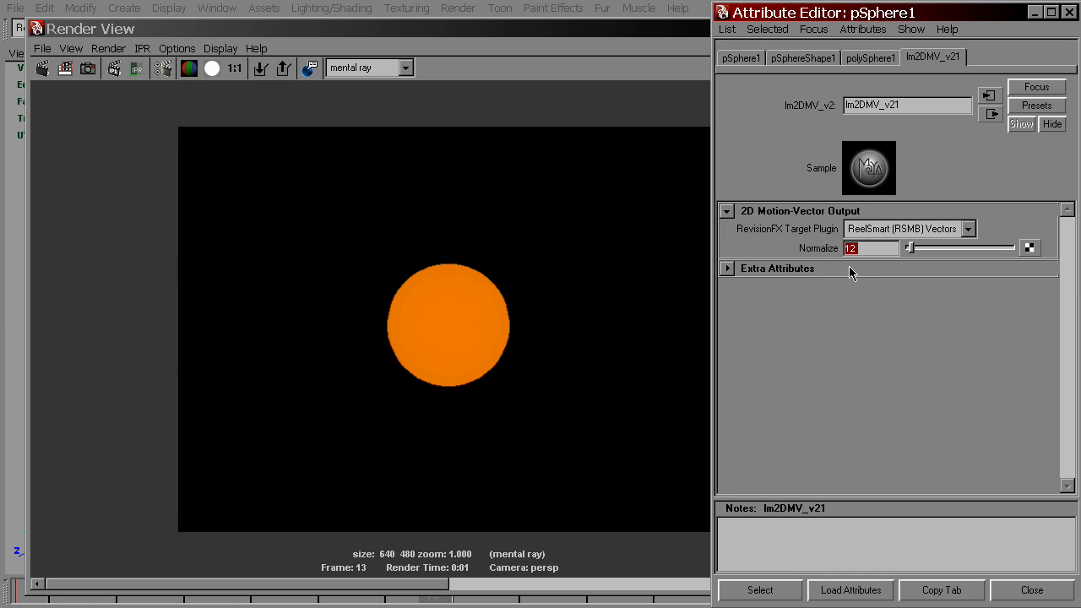
mouse_move(164, 69)
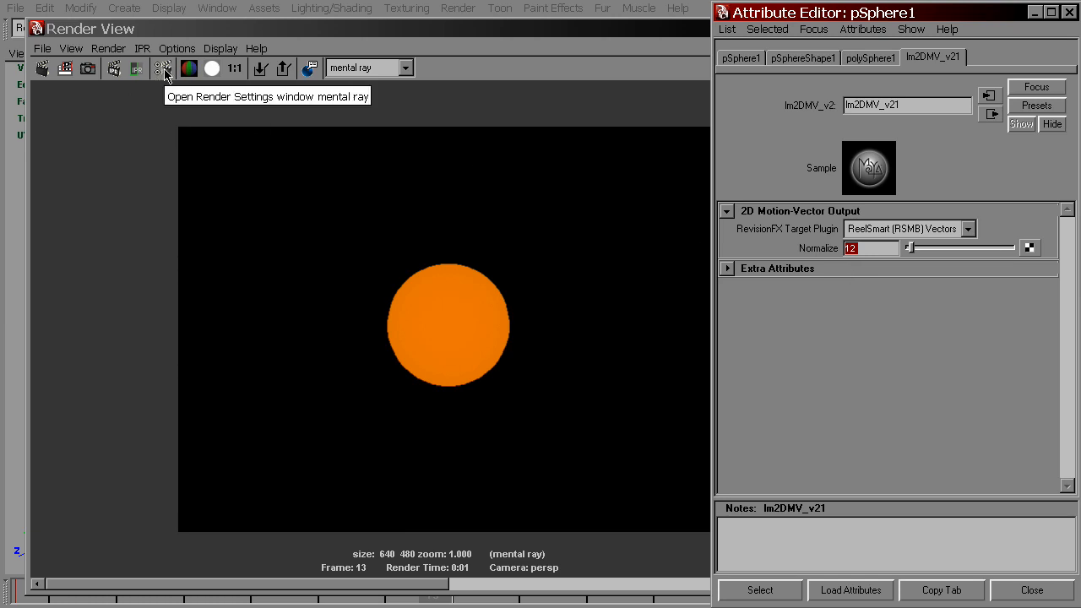
Step: Set mental ray's Framebuffer Data Type to RGBA (Half) 4x16 Bit in Render Settings
left_click(164, 68)
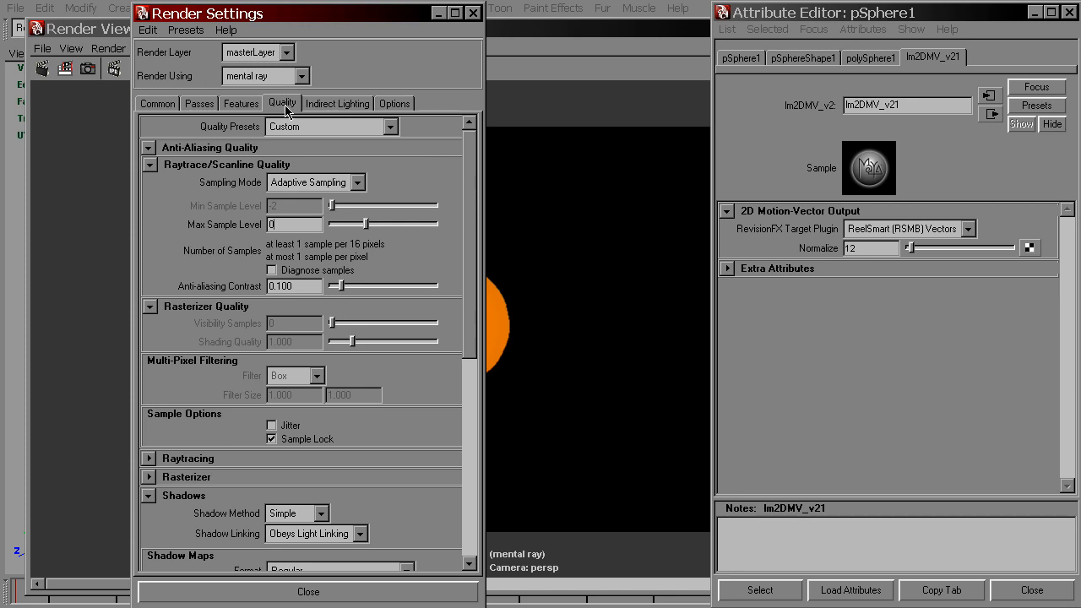
scroll("down", 3)
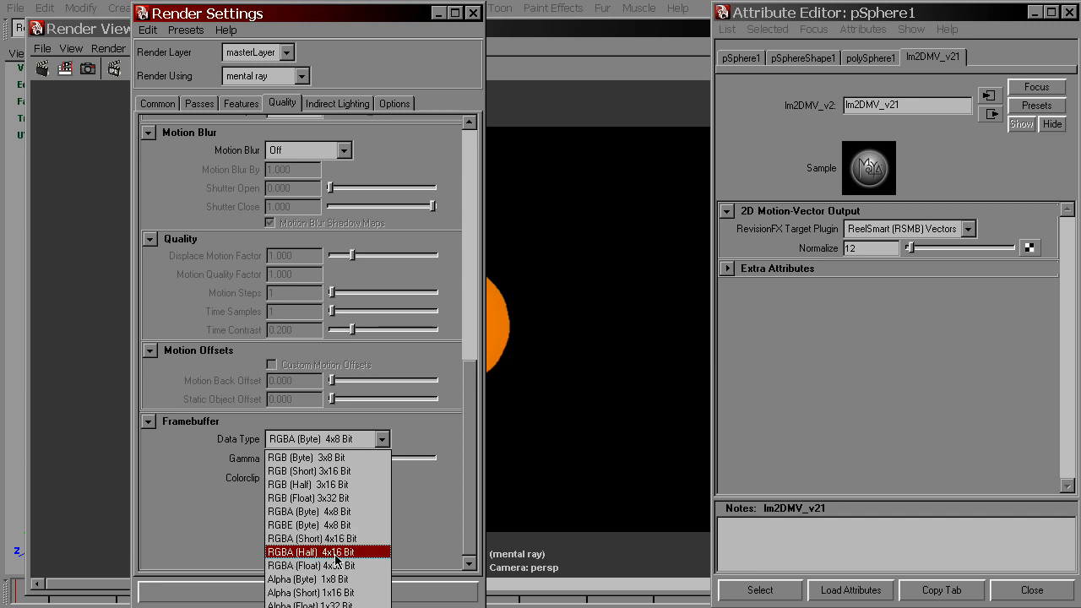
left_click(333, 550)
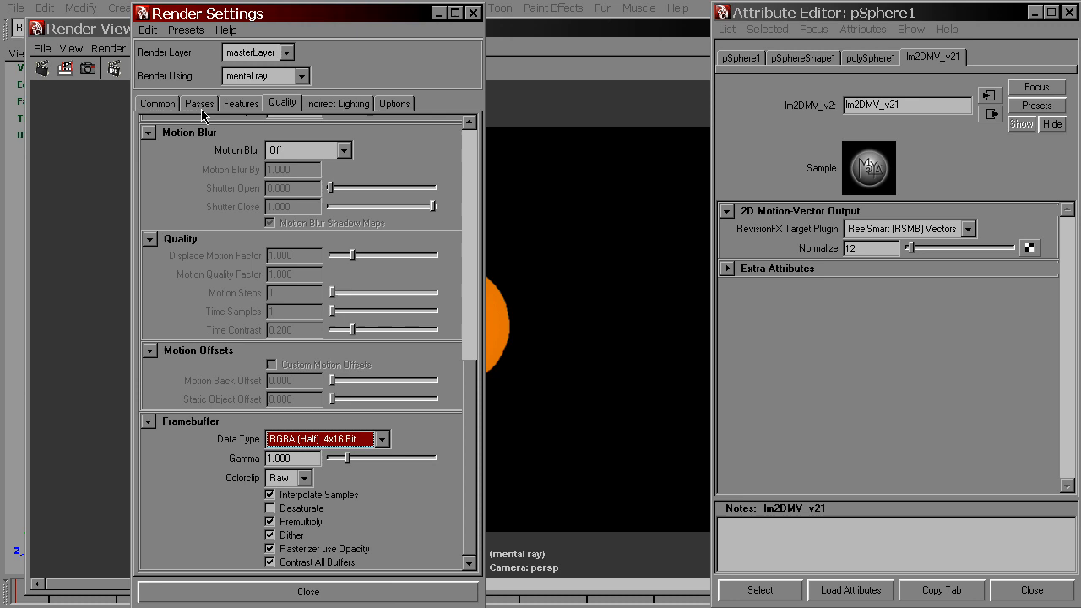
left_click(155, 103)
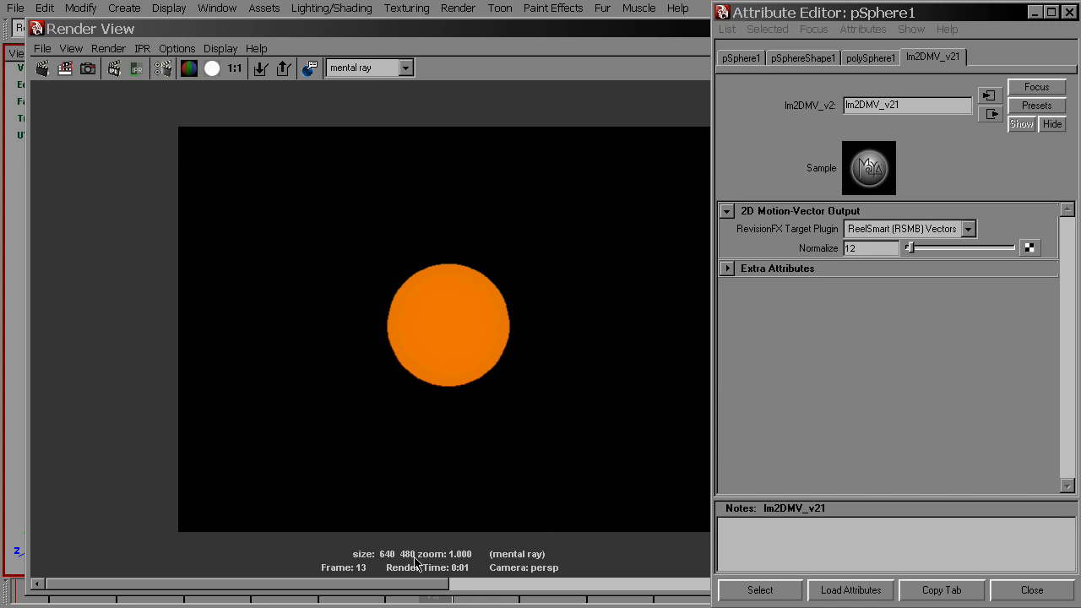
mouse_move(375, 561)
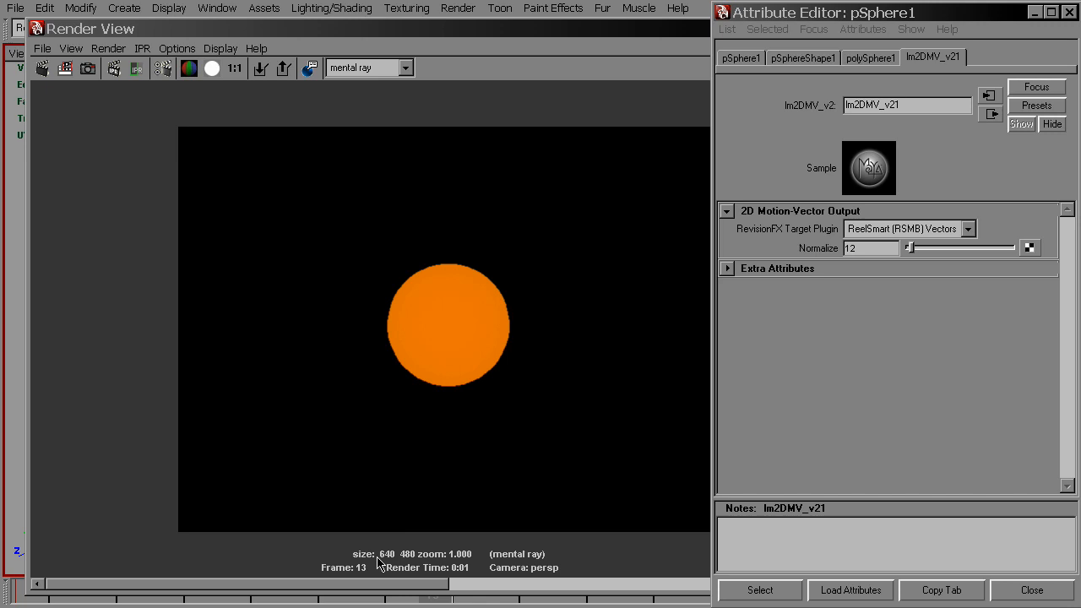
mouse_move(409, 564)
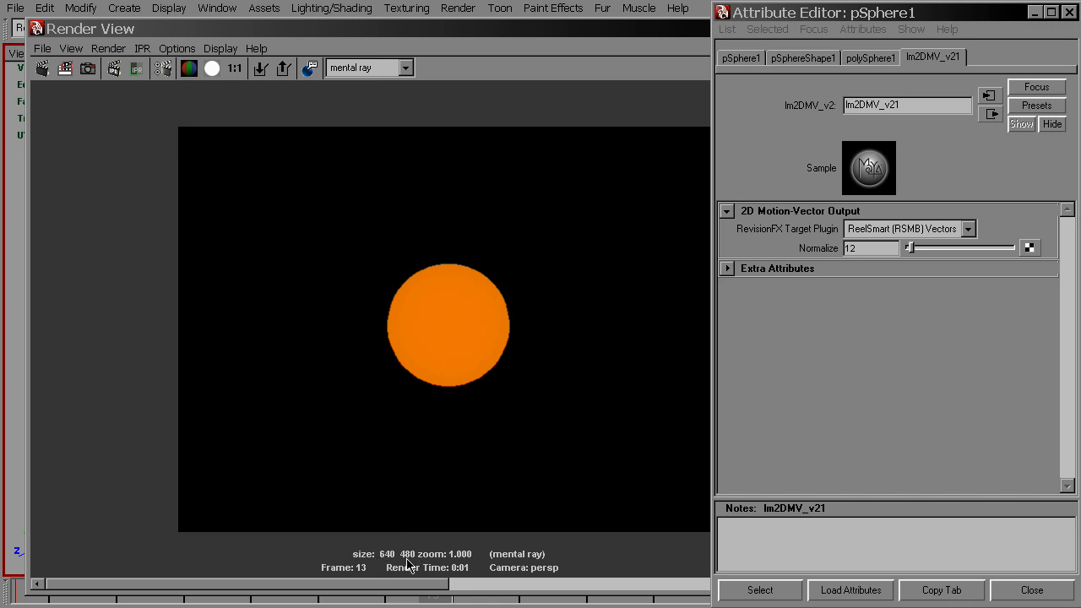
mouse_move(386, 557)
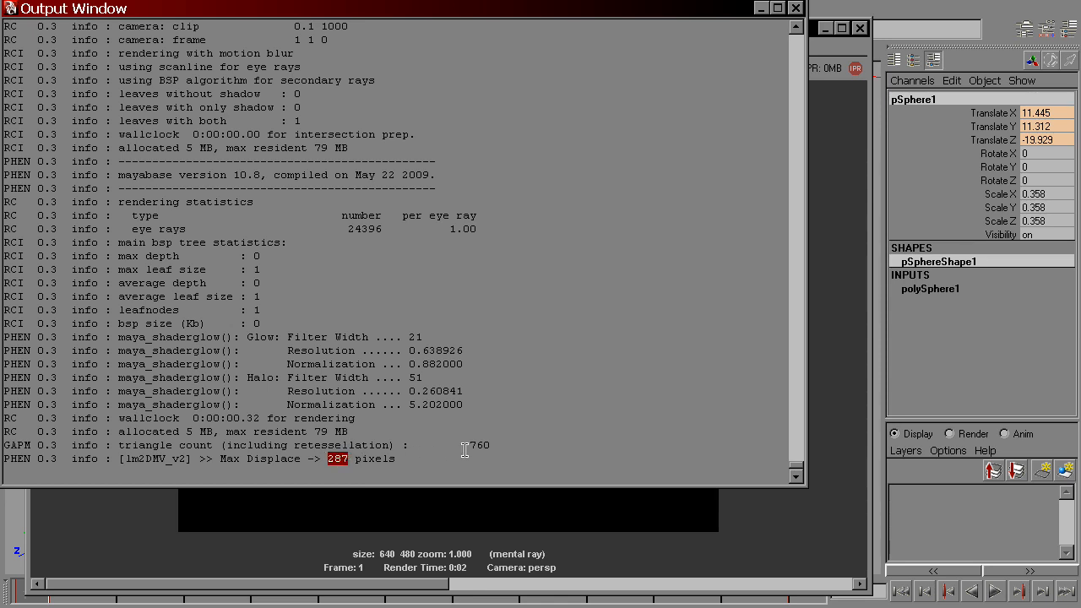
mouse_move(855, 282)
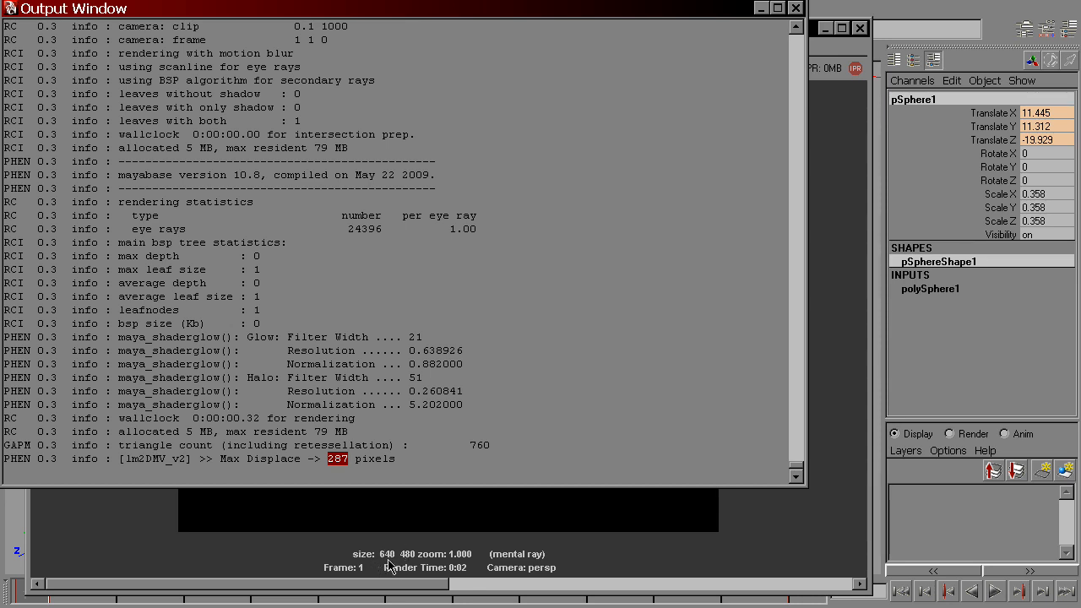
mouse_move(404, 570)
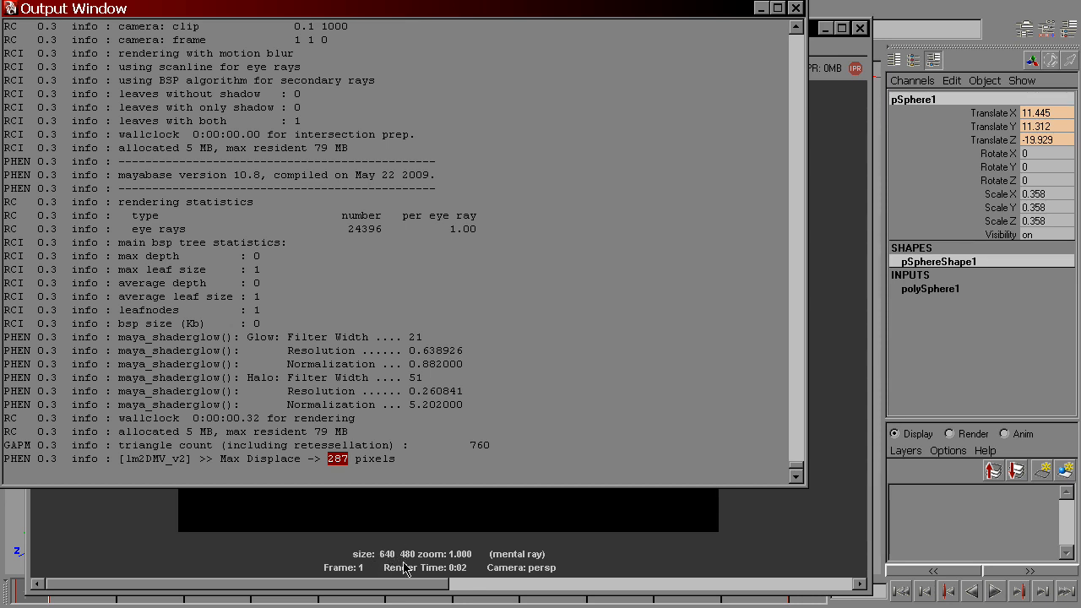
mouse_move(761, 8)
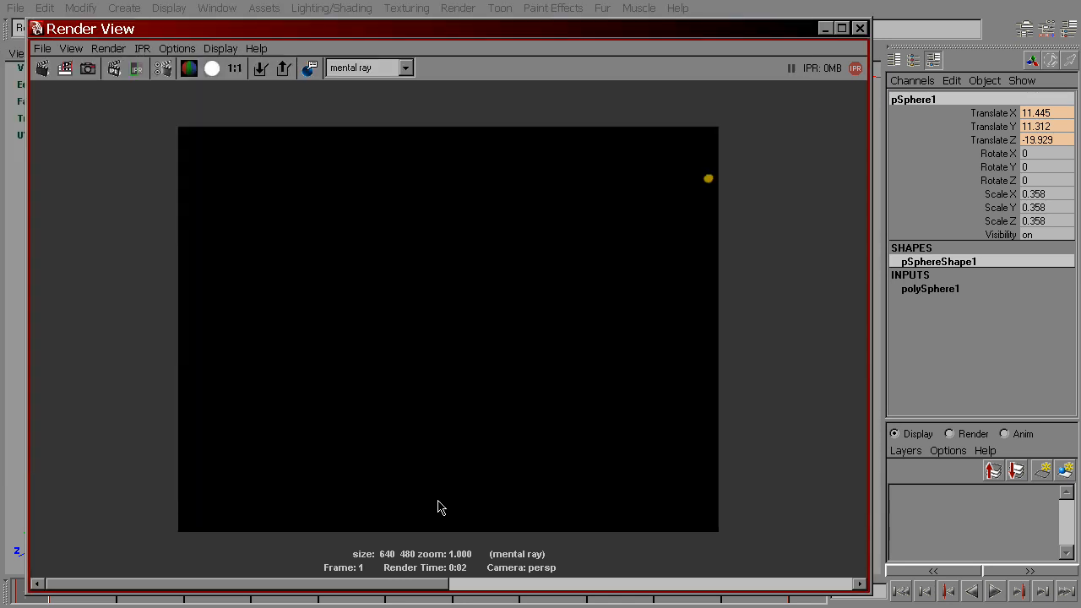
mouse_move(561, 411)
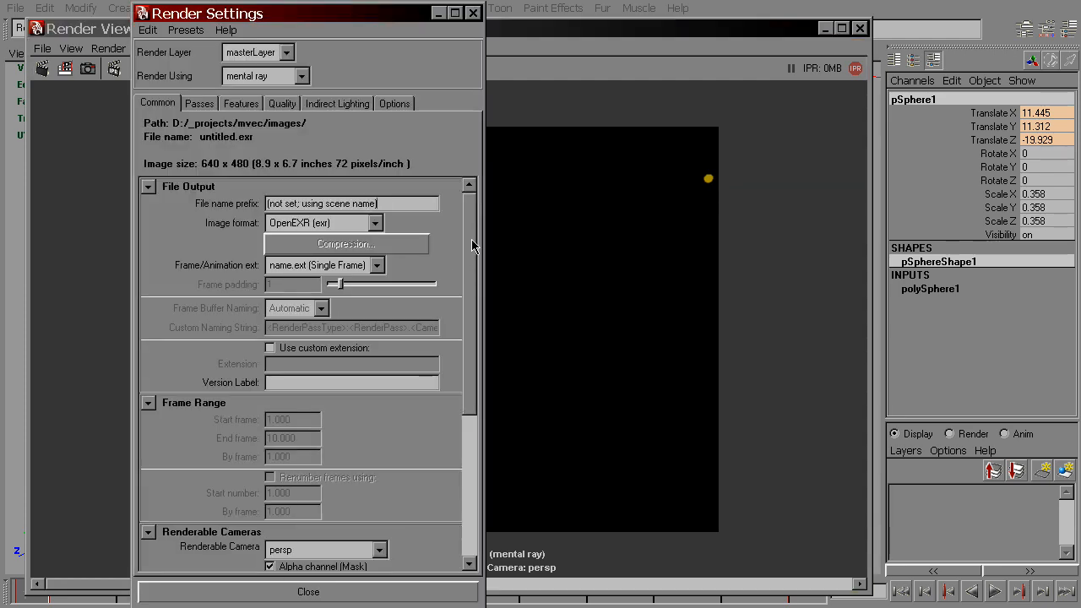
Step: Scroll the Common render settings down to the Image Size section
scroll("down", 3)
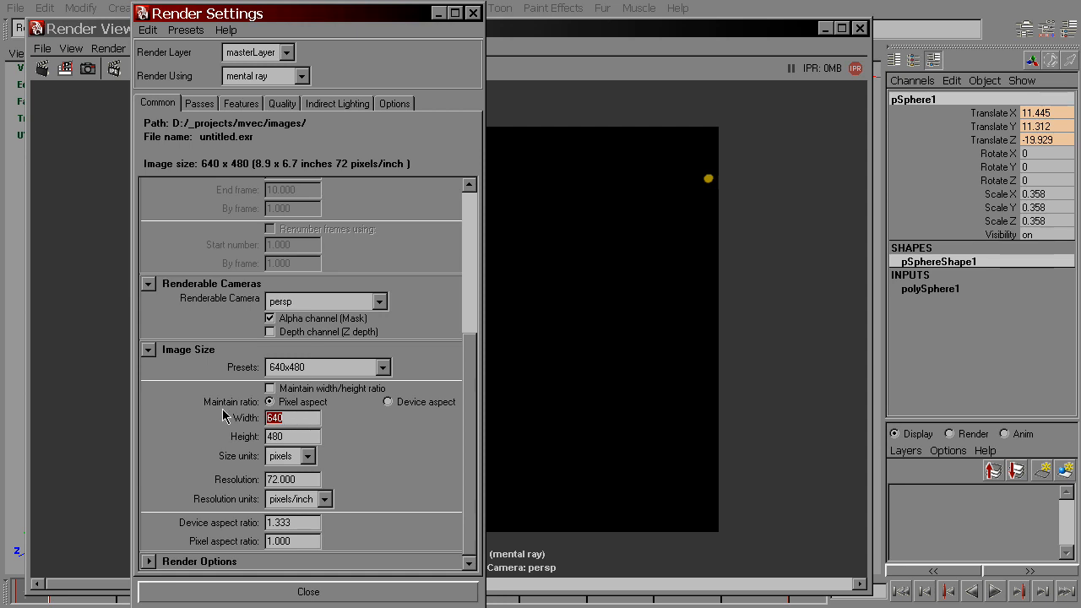
Step: Set the render image size to width 2048 and height 1556
type("2048")
left_click(292, 436)
type("1")
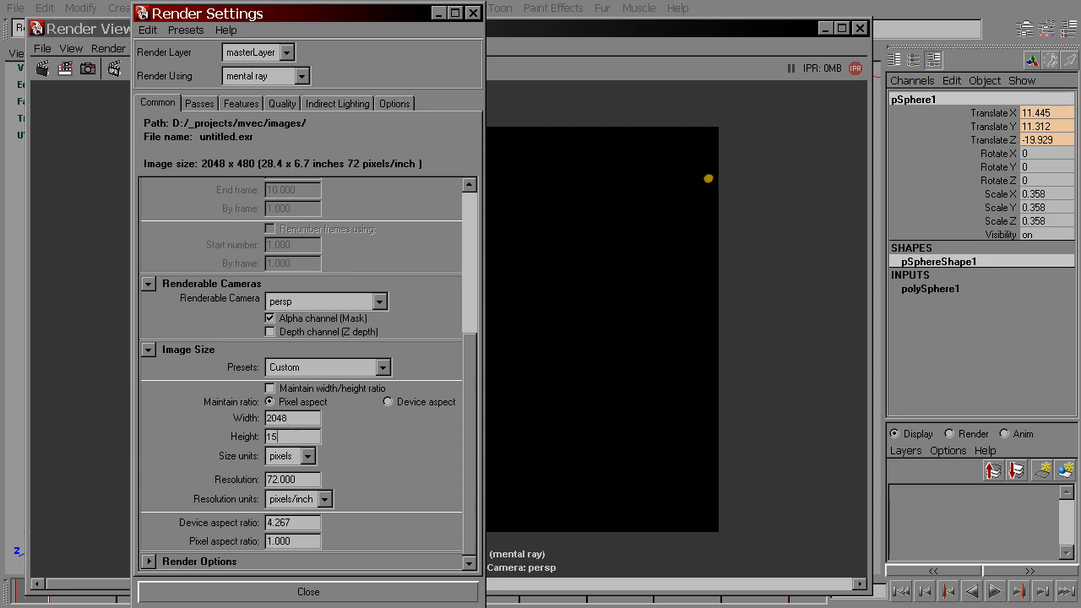
type("556")
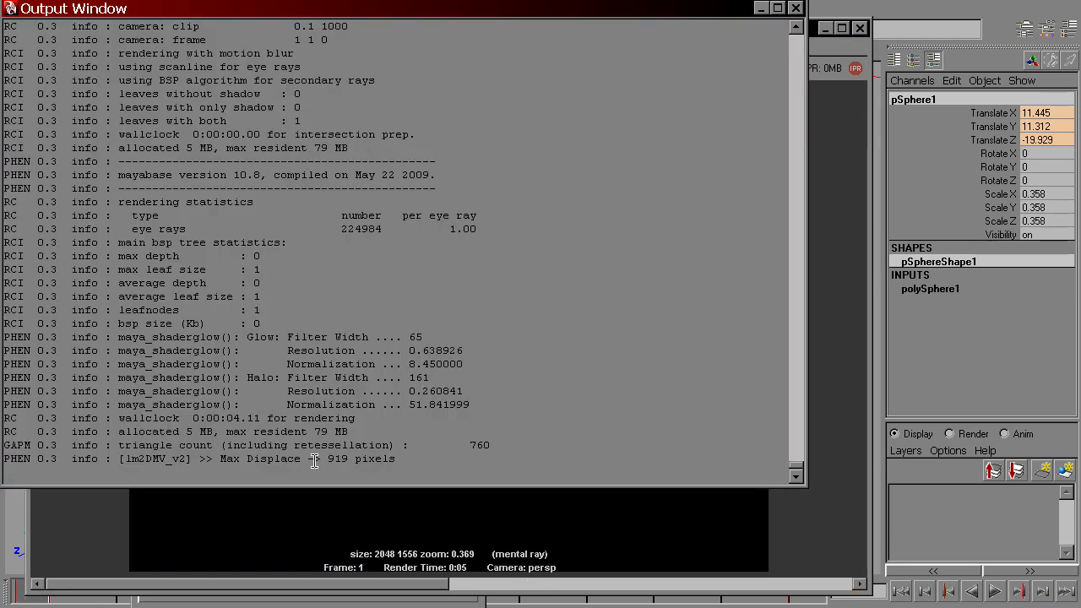
mouse_move(754, 37)
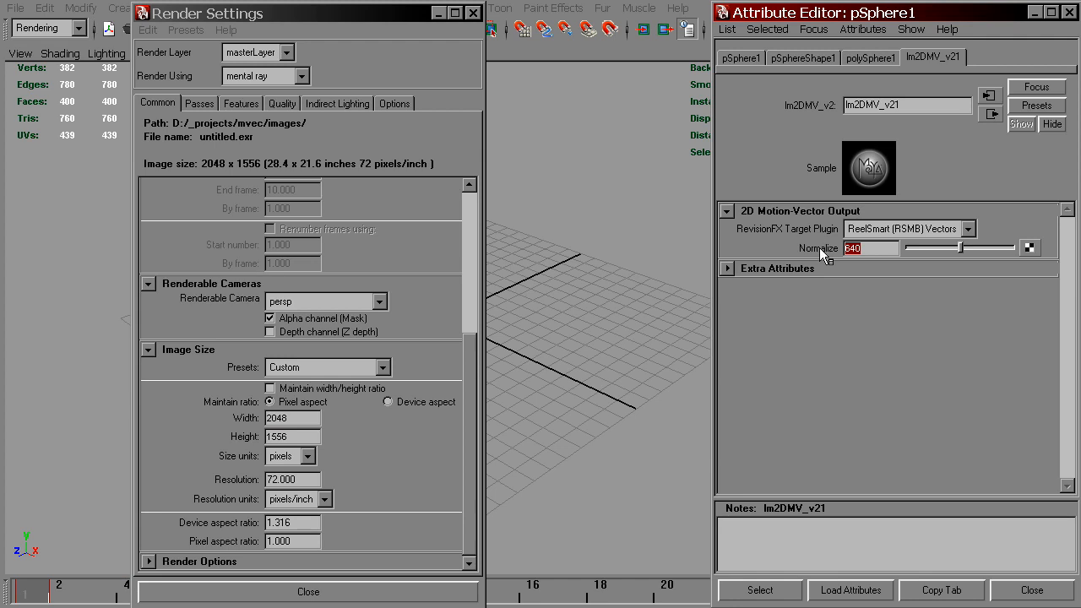
Step: Enter 2048 as the lm2DMV_v21 Normalize value to match the image width
type("20")
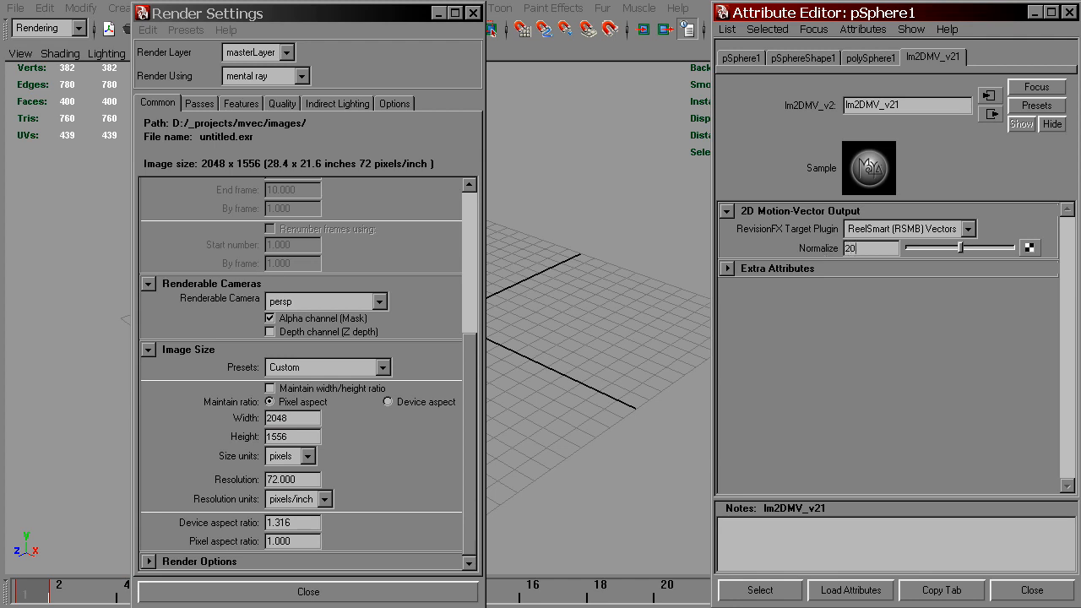
type("2048")
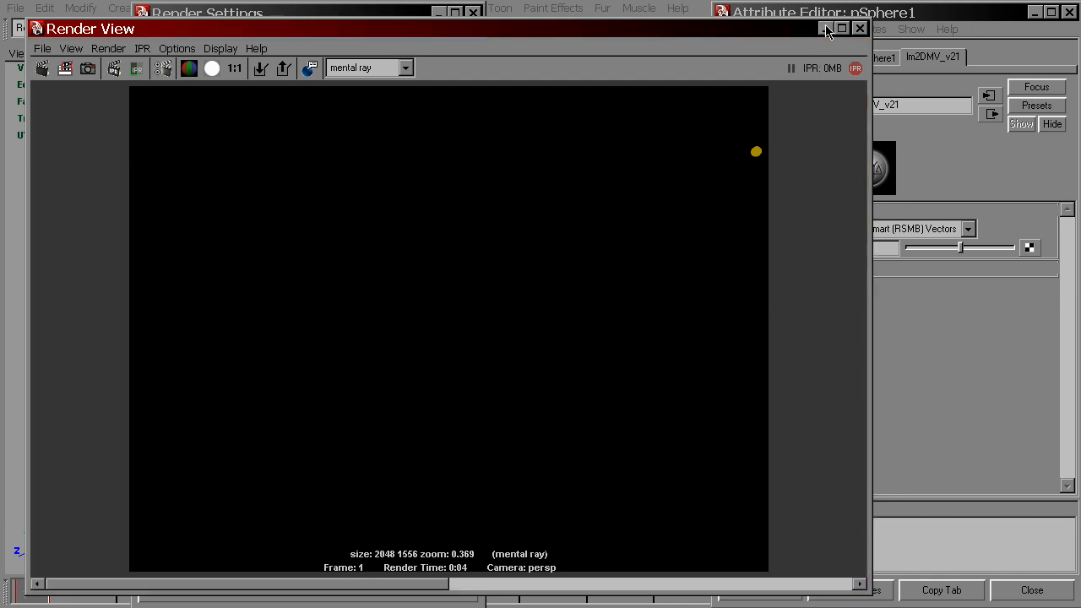
Step: Enable Display Resolution on the persp camera and raise its Overscan to 8.810
left_click(854, 27)
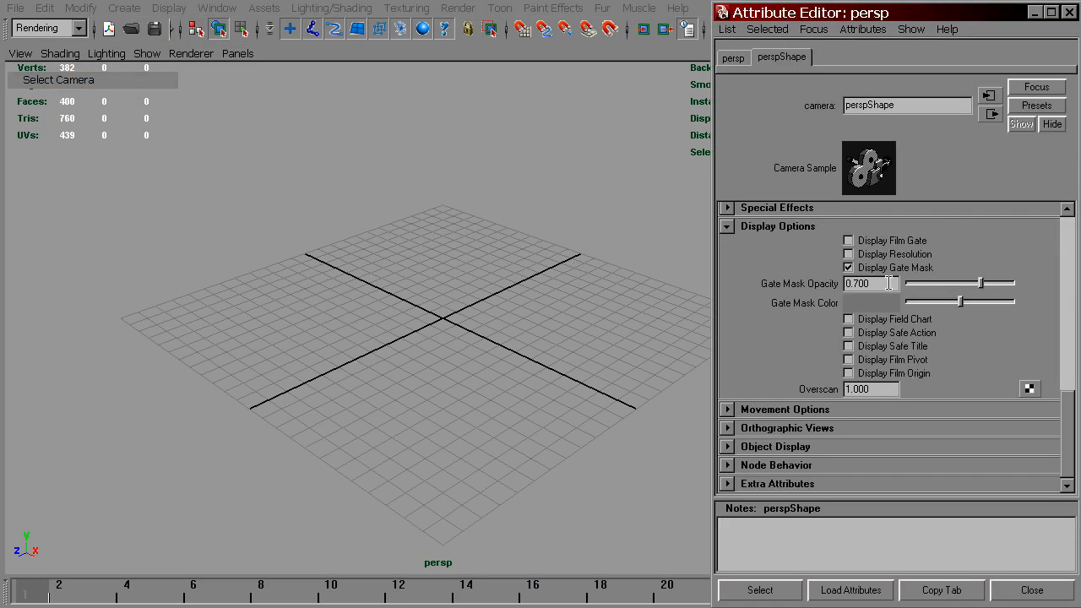
left_click(848, 254)
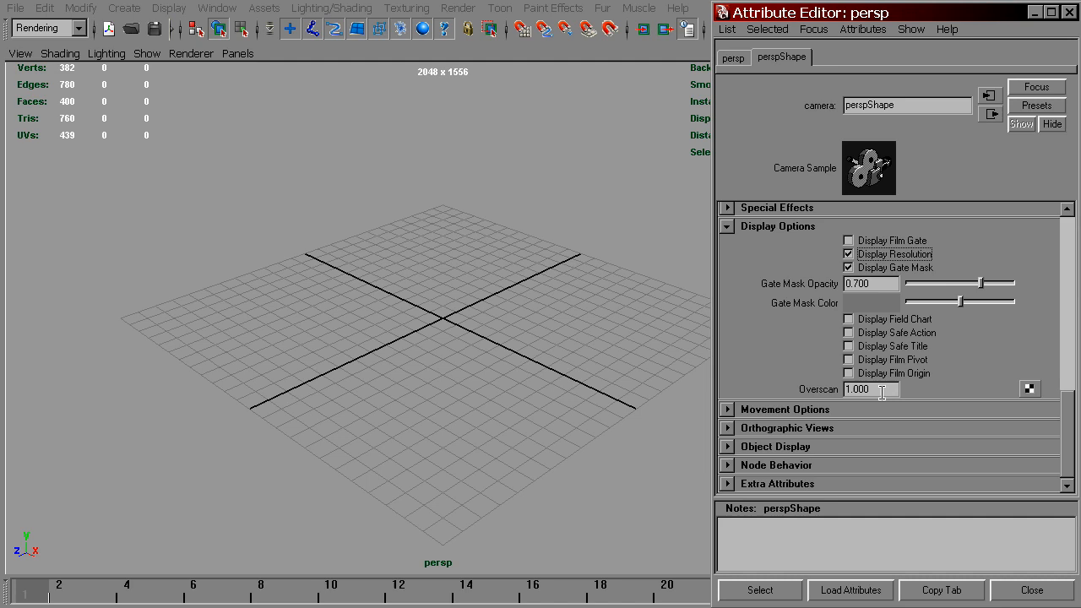
type("8.810")
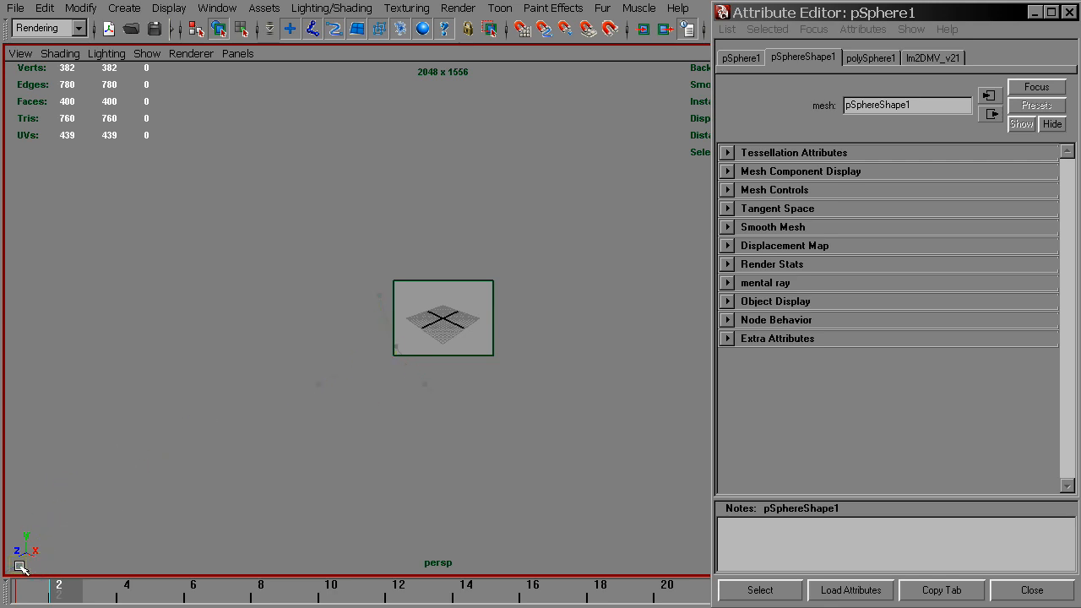
mouse_move(228, 493)
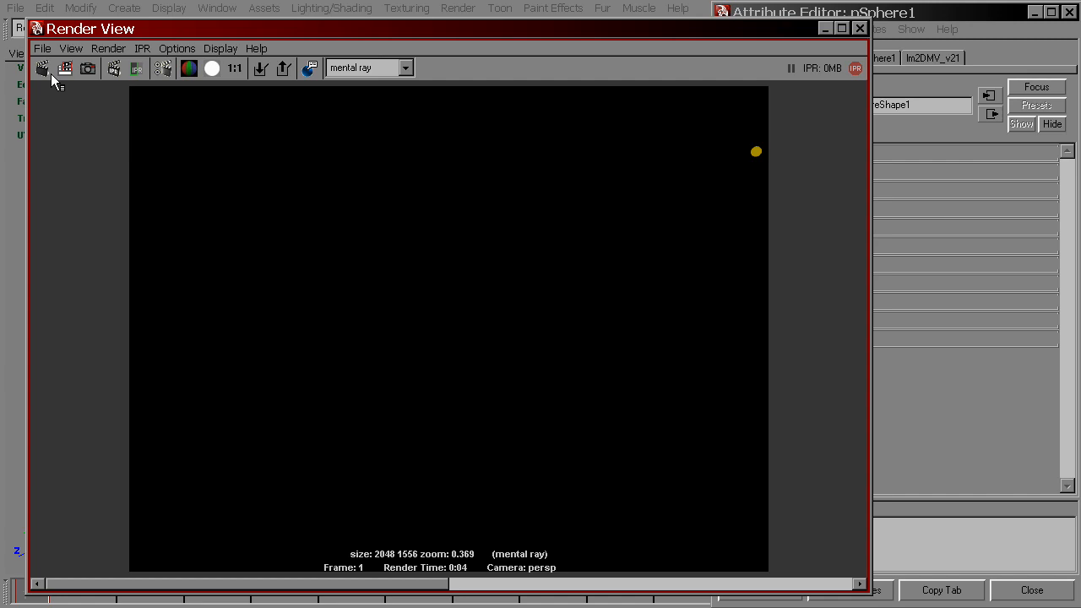
Step: Re-render frame 1 with the enlarged overscan and return to pSphere1's attributes
left_click(50, 68)
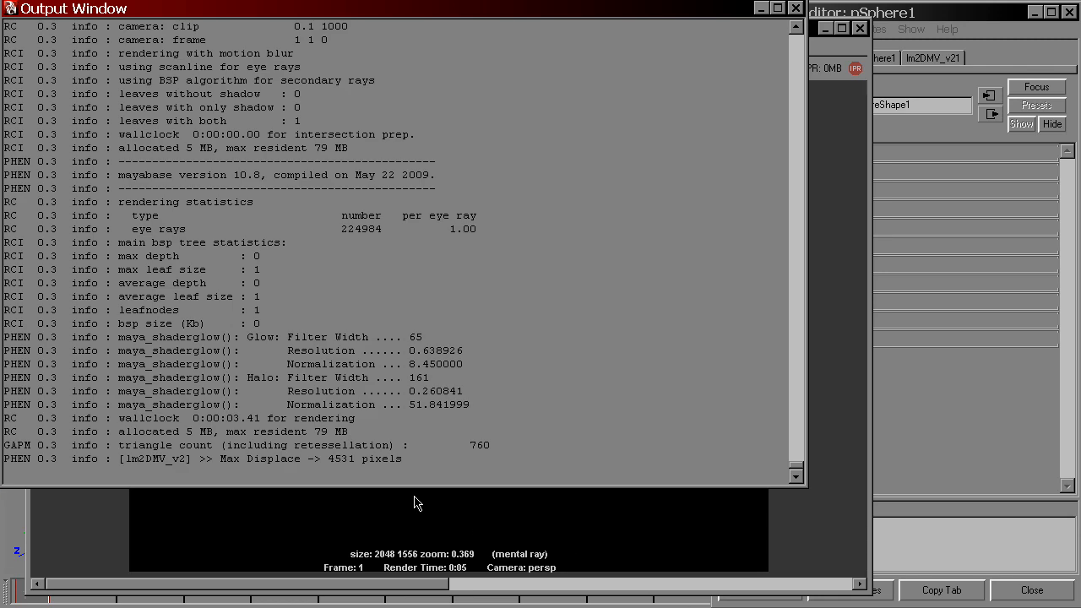
mouse_move(534, 446)
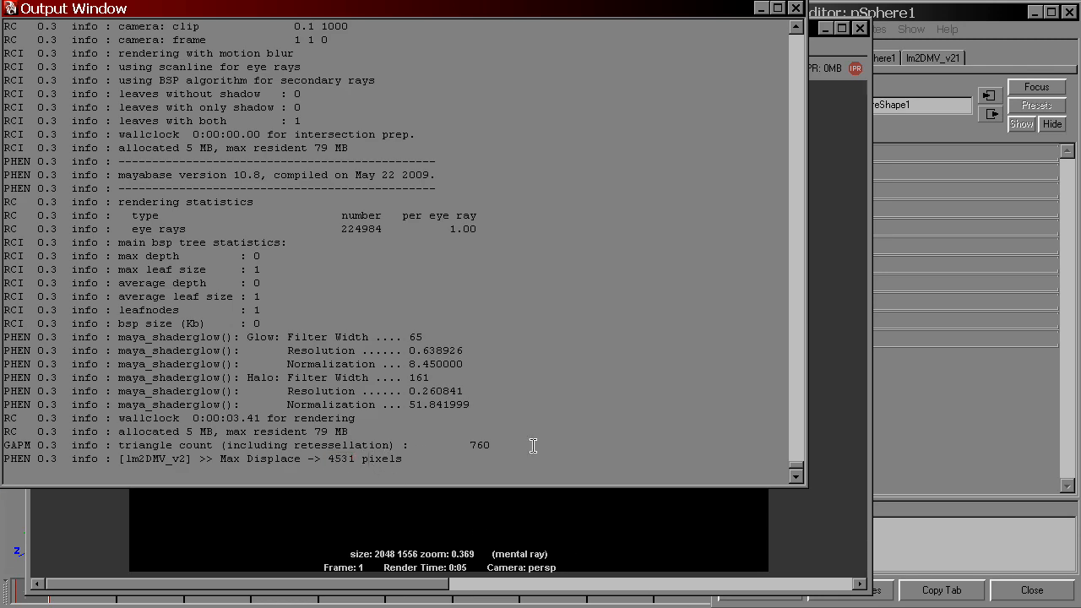
mouse_move(636, 155)
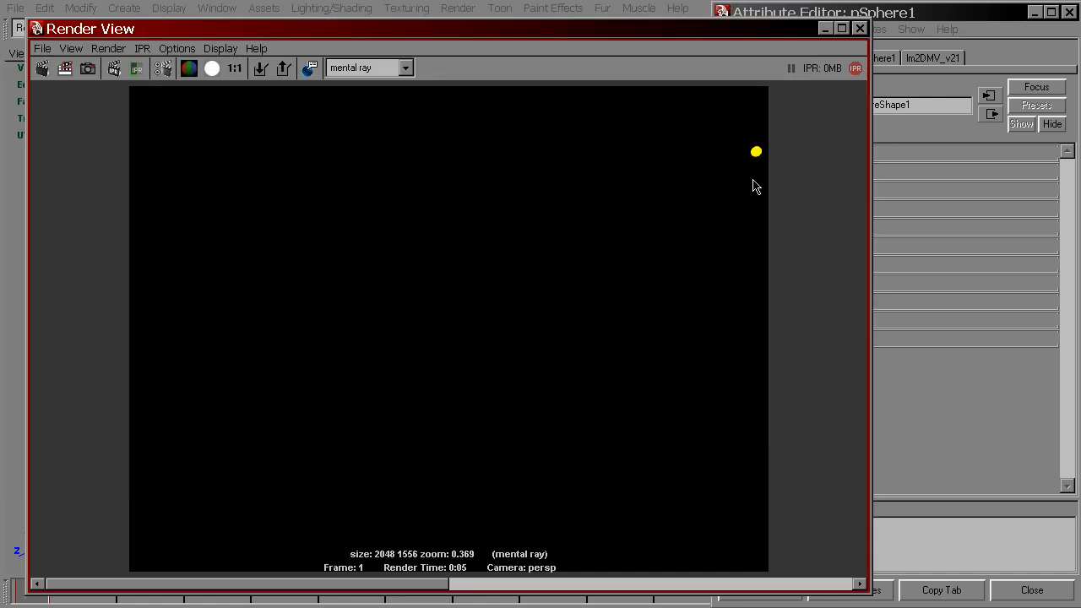
mouse_move(756, 201)
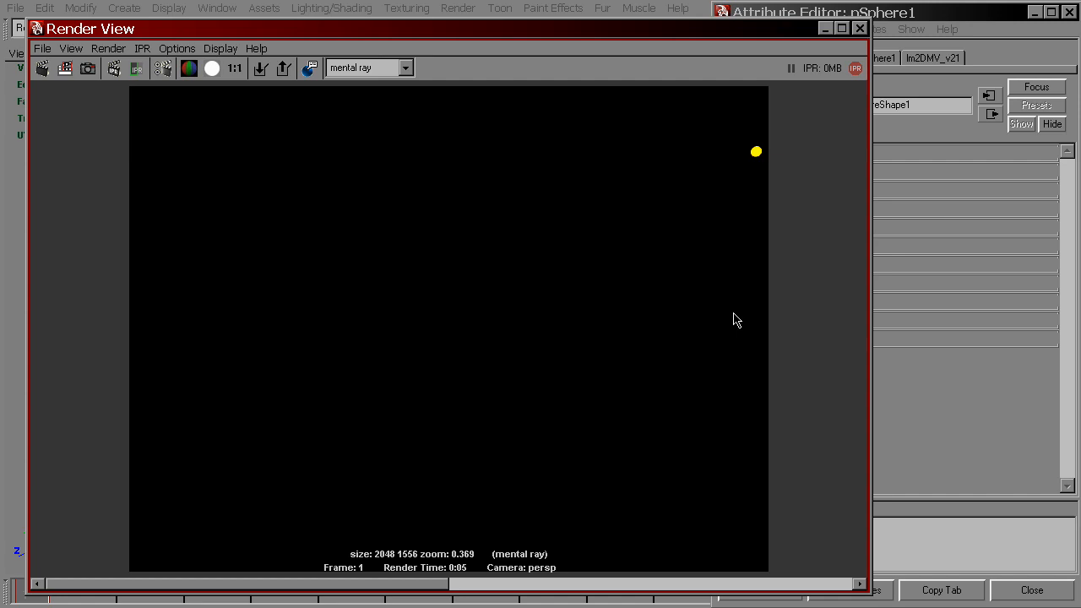
left_click(861, 29)
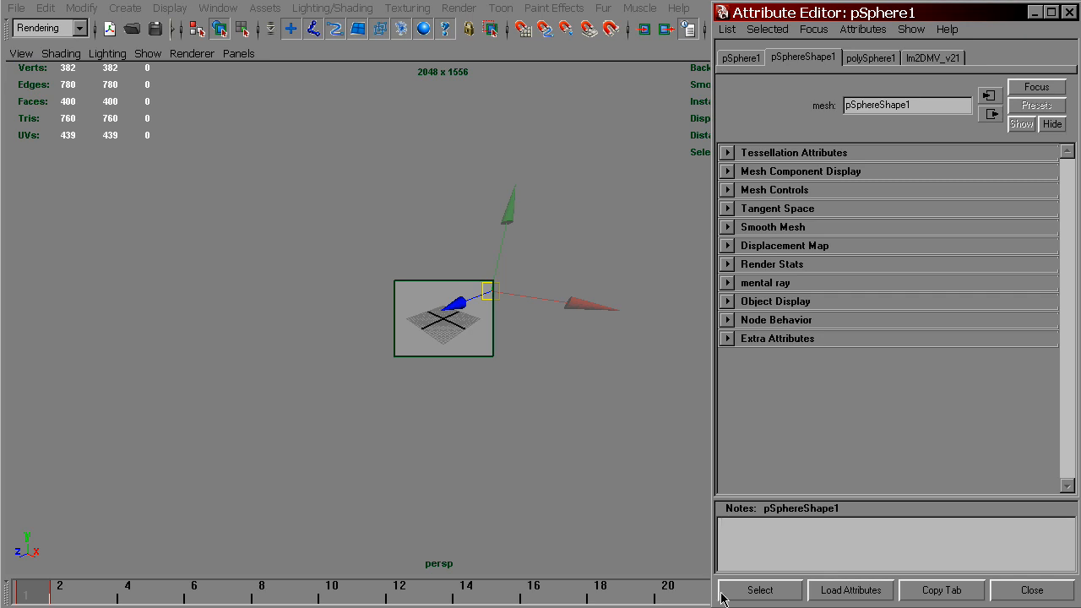
Step: Show the viewport Resolution Gate, scale the sphere up to 2.93, and scrub its animation
left_click(1031, 592)
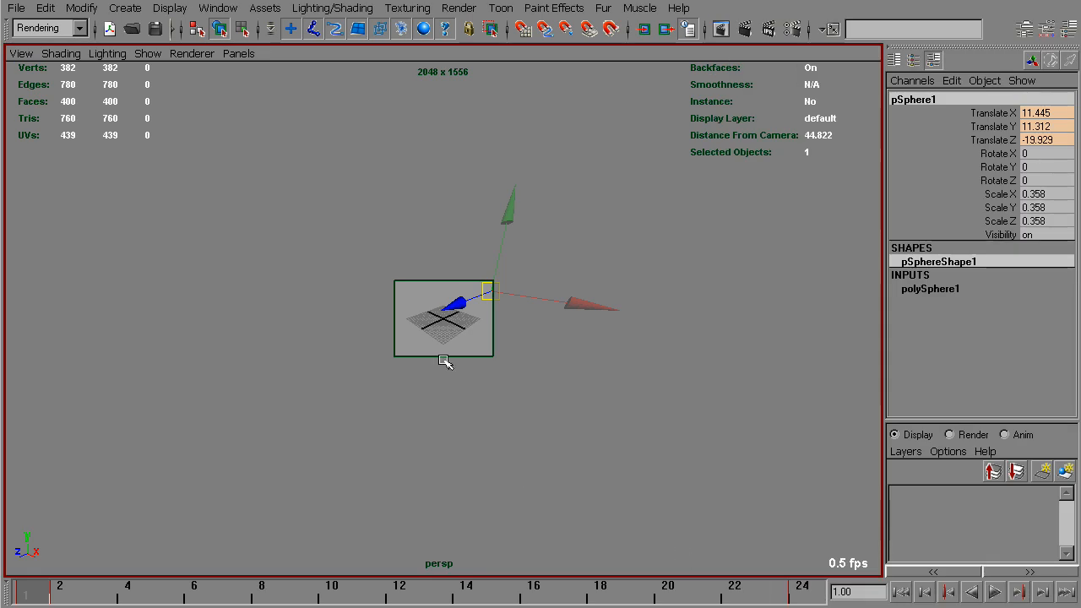
left_click(20, 54)
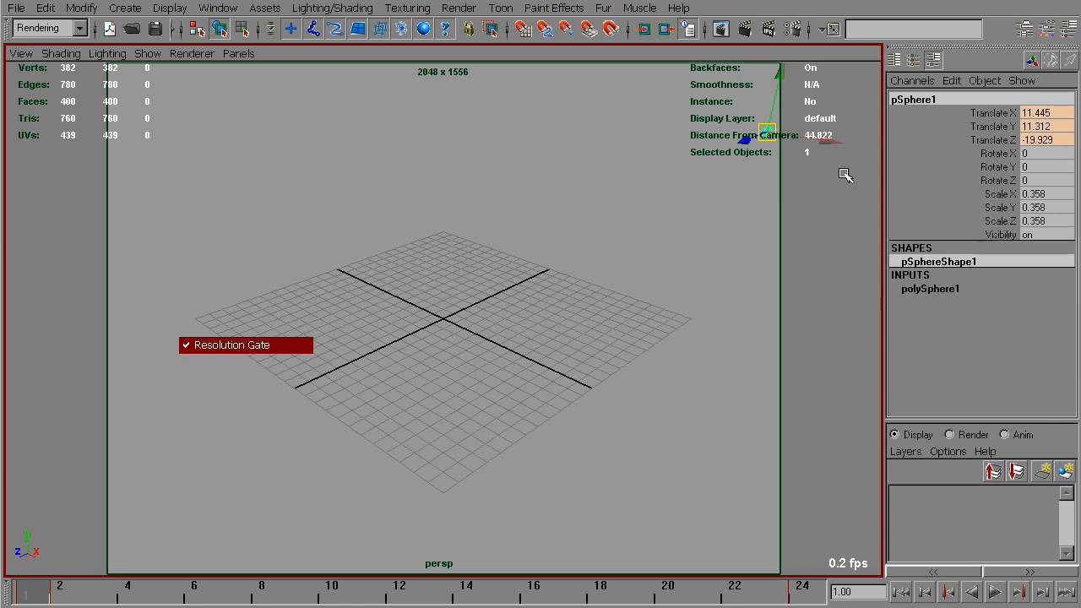
right_click(993, 111)
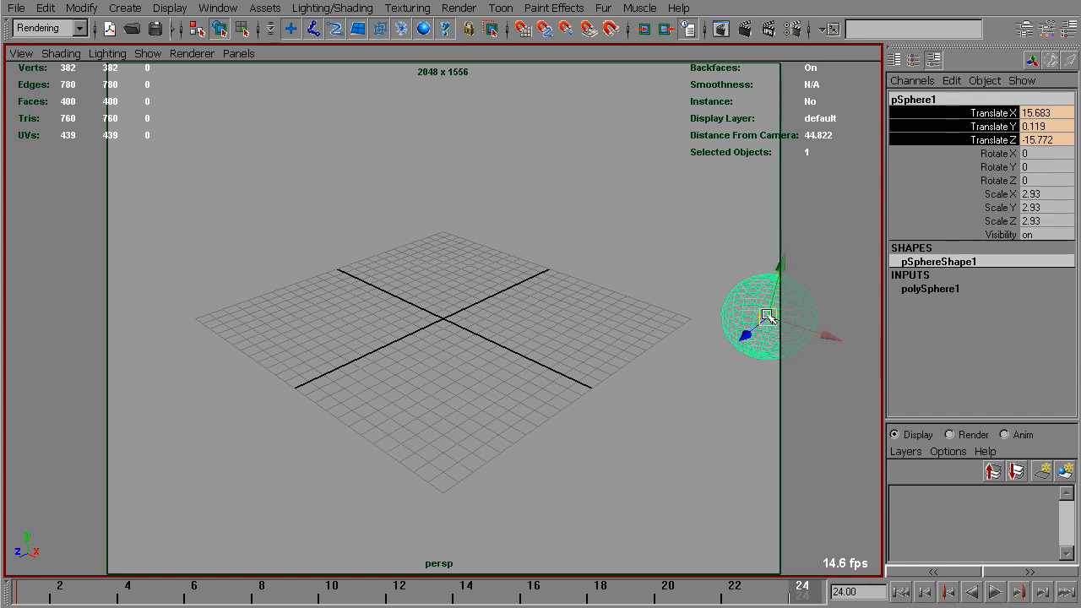
left_click_drag(767, 318, 122, 325)
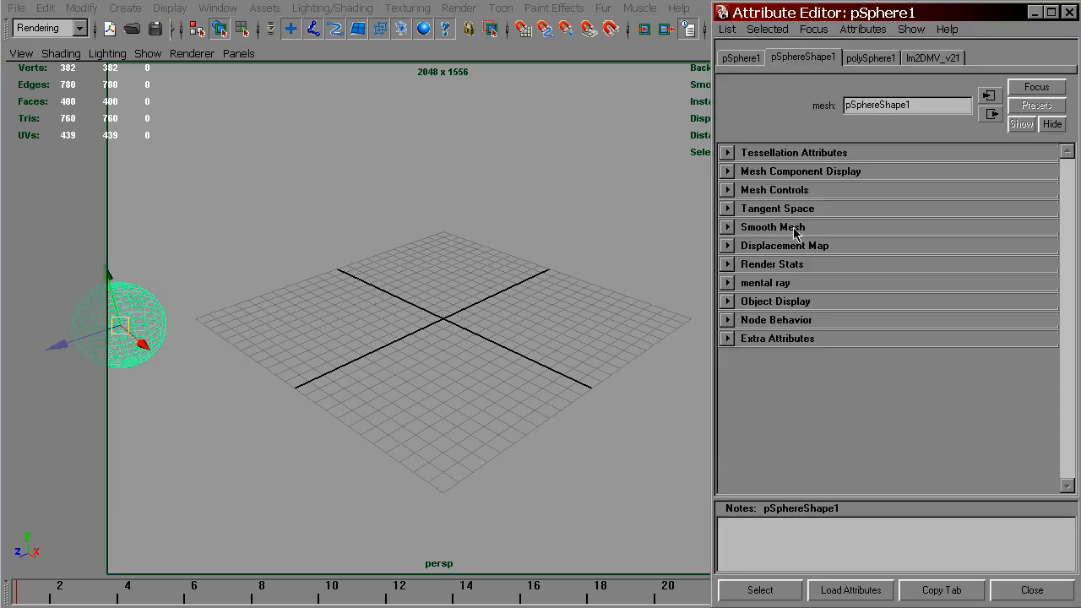
Step: Edit the lm2DMV_v21 node's Normalize value, entering 20
left_click(933, 57)
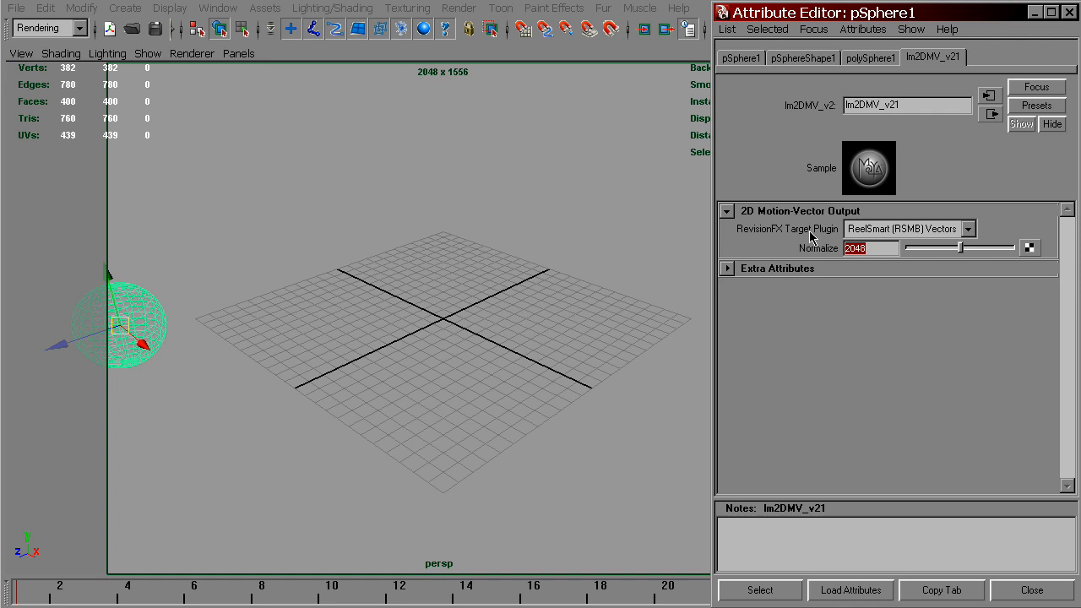
type("20")
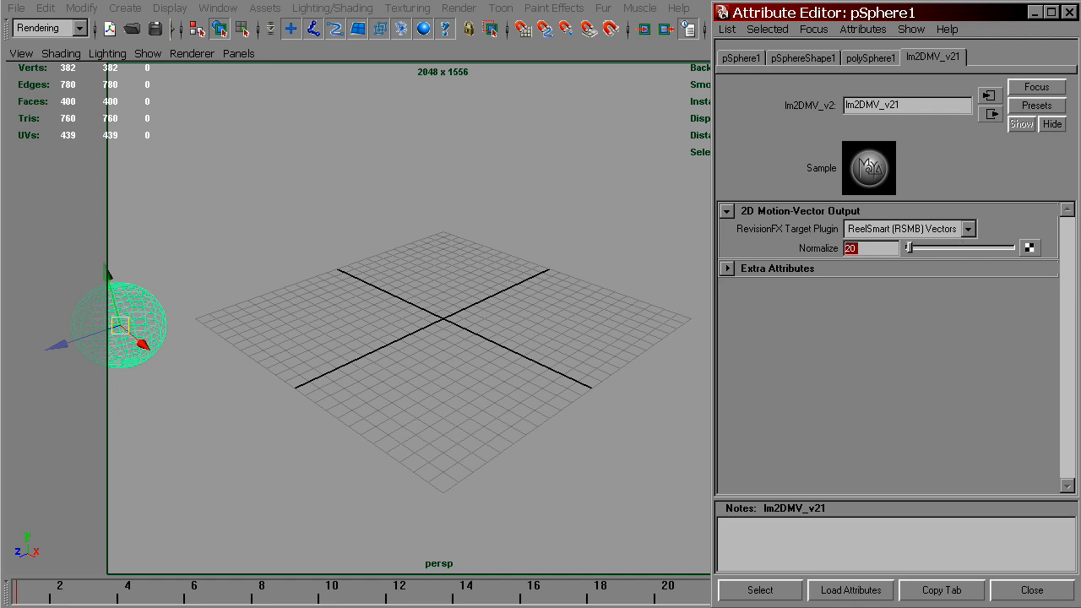
mouse_move(760, 406)
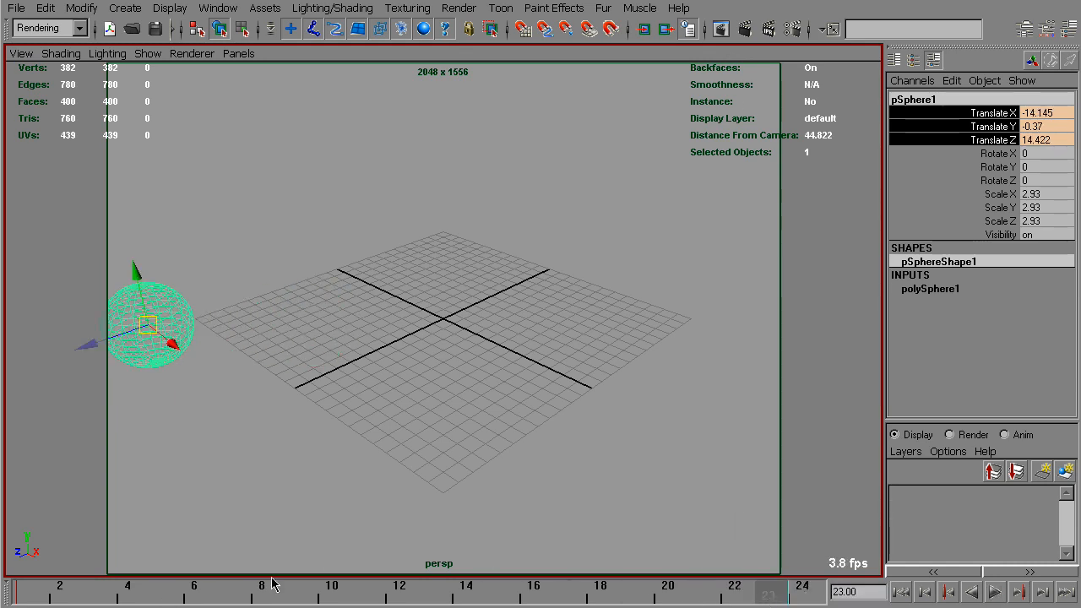
mouse_move(41, 595)
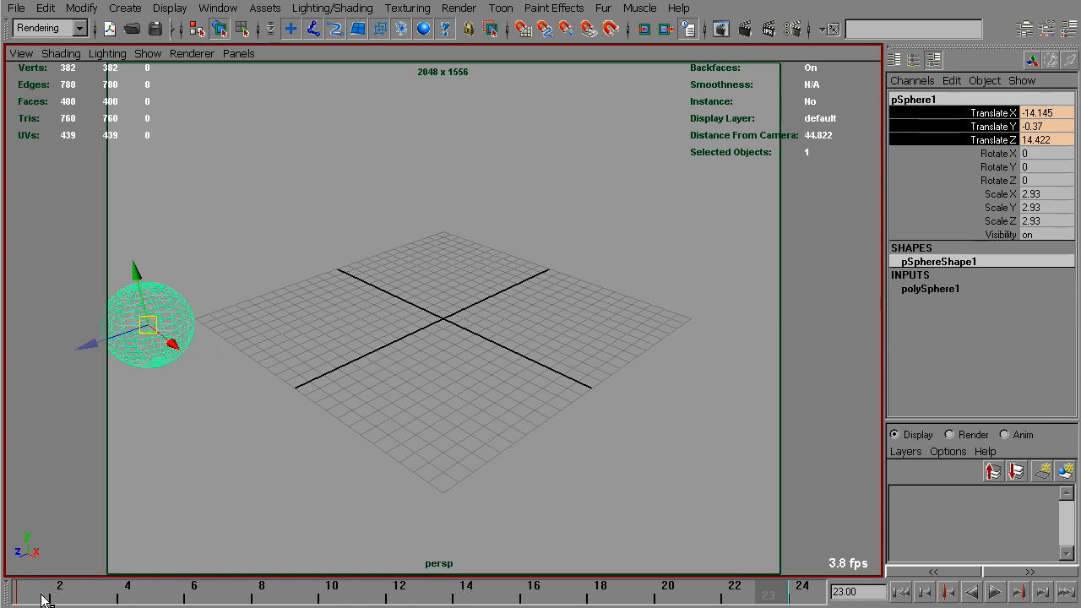
mouse_move(777, 593)
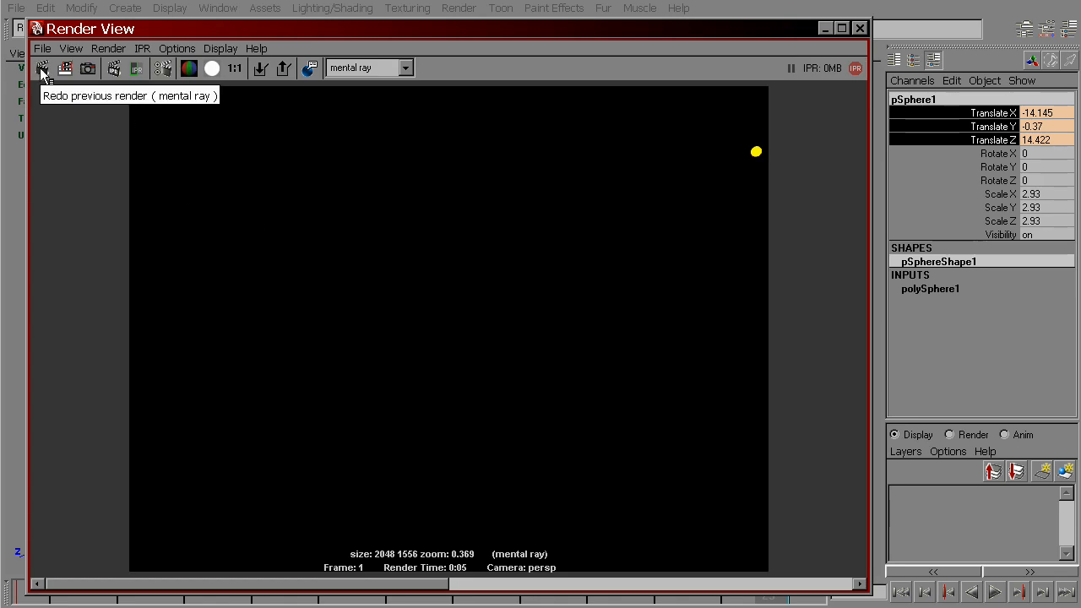
Step: Re-render the current frame with mental ray and read the lm2DMV Max Displace value of 0 pixels in the Output Window
left_click(38, 70)
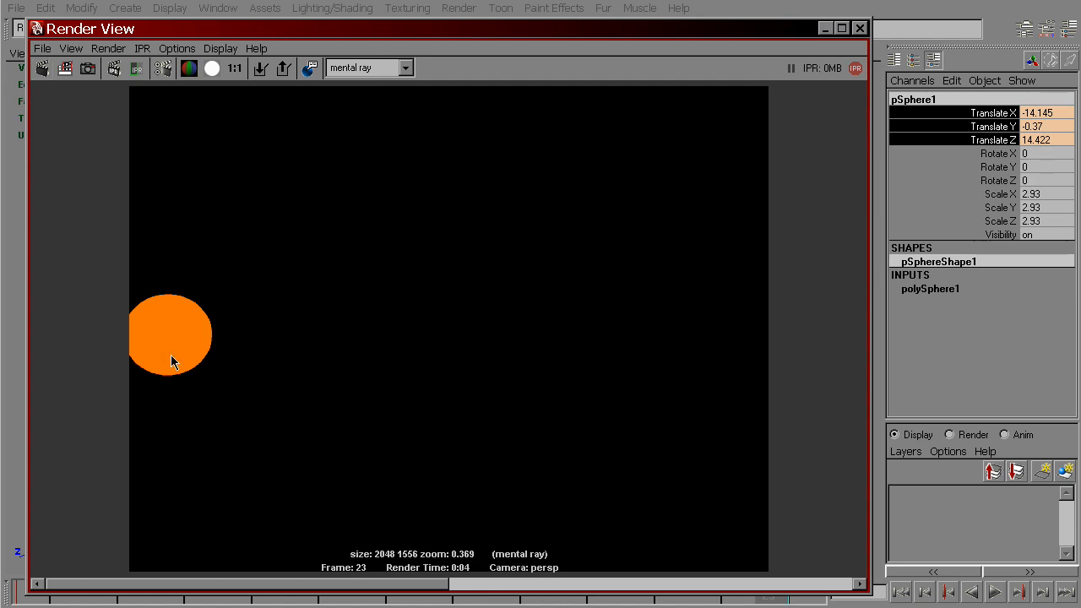
mouse_move(821, 32)
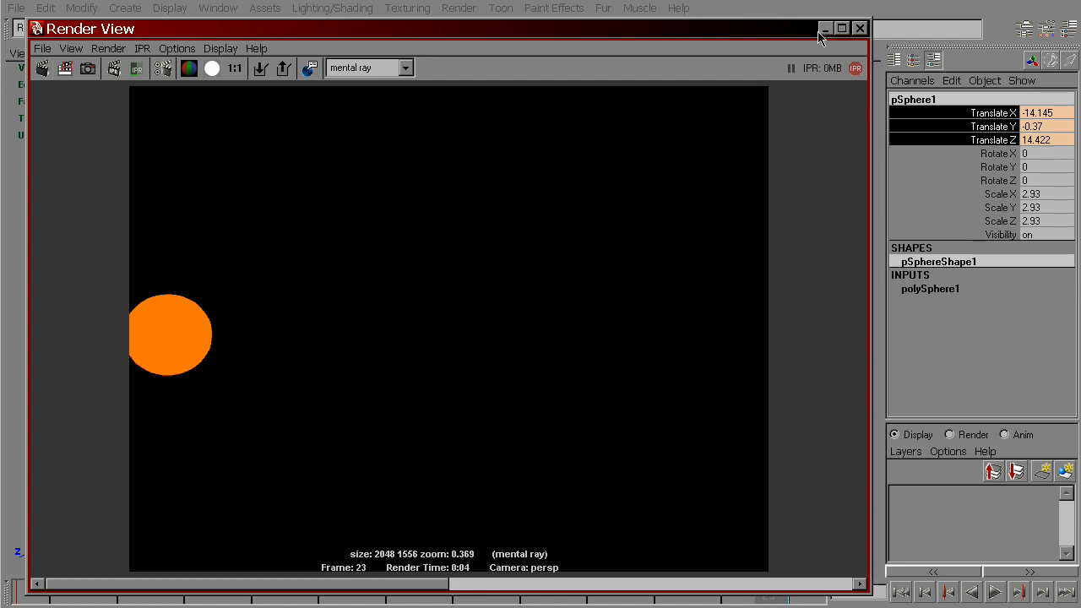
left_click(858, 27)
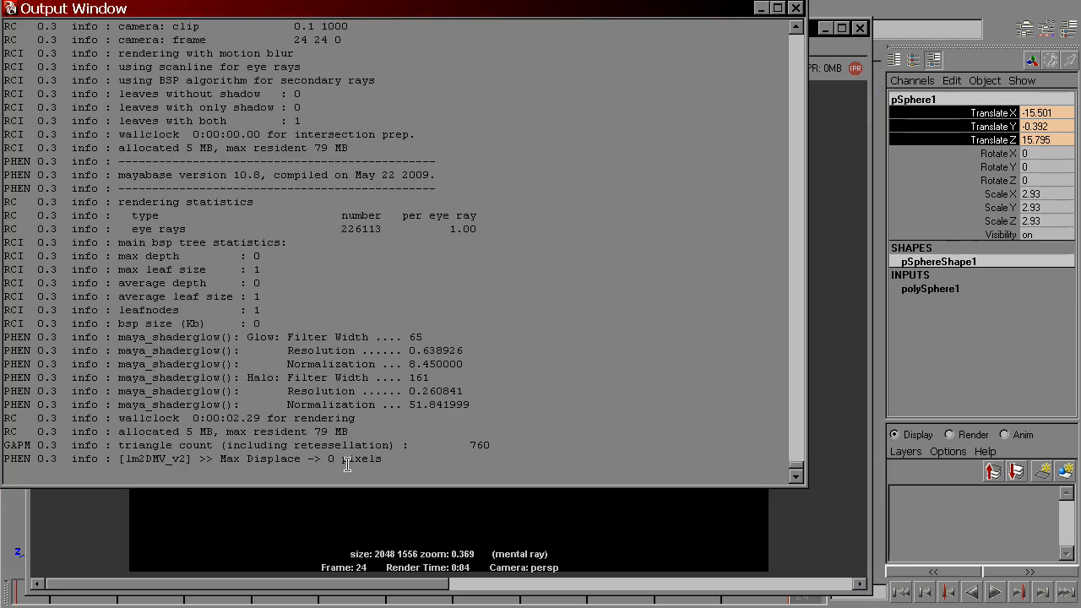
double_click(352, 460)
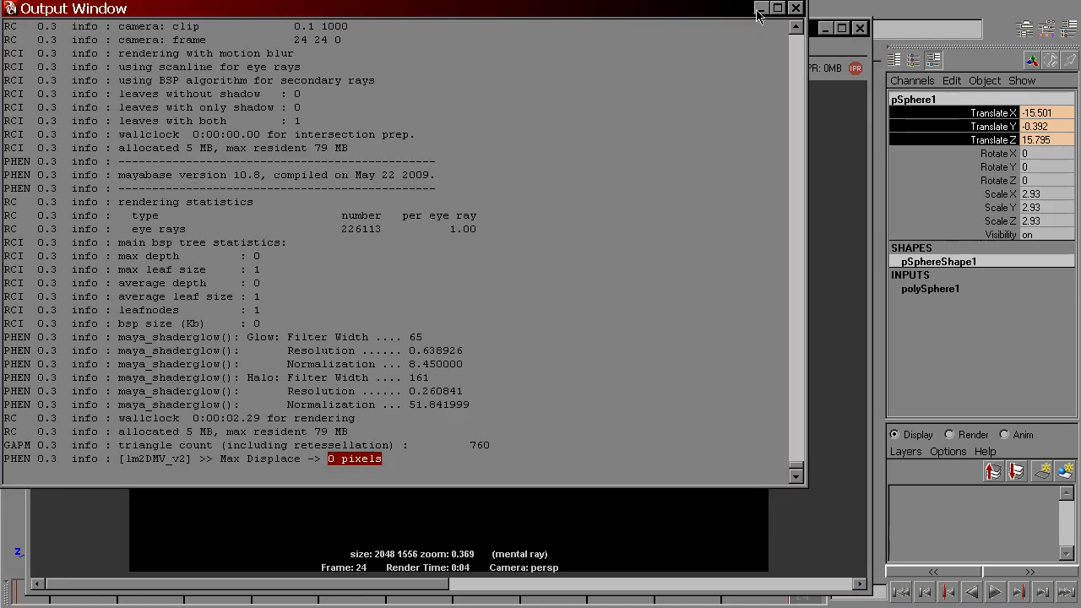
left_click(765, 7)
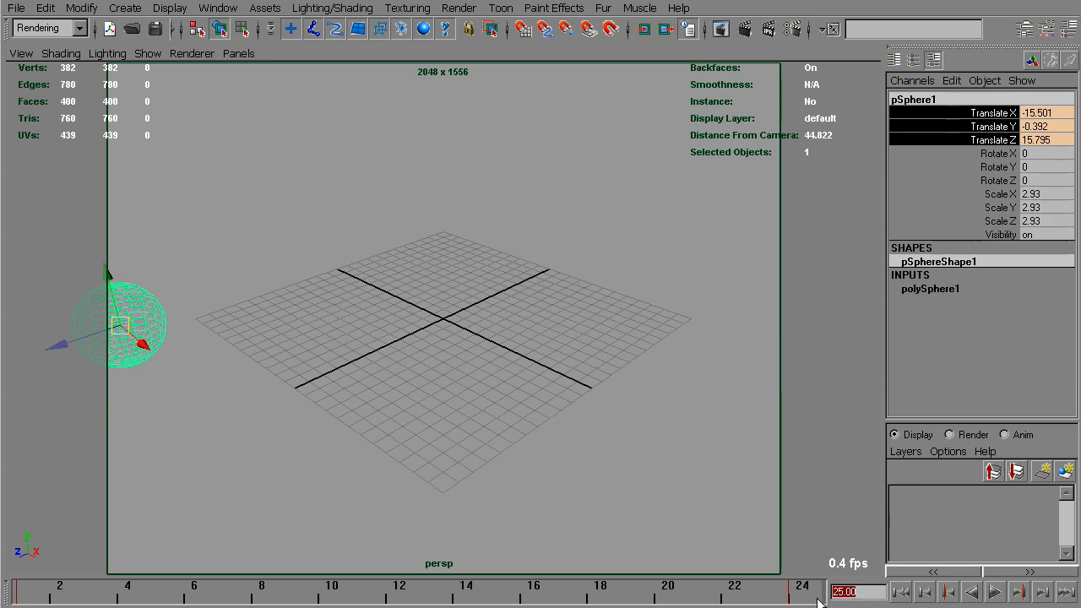
mouse_move(849, 607)
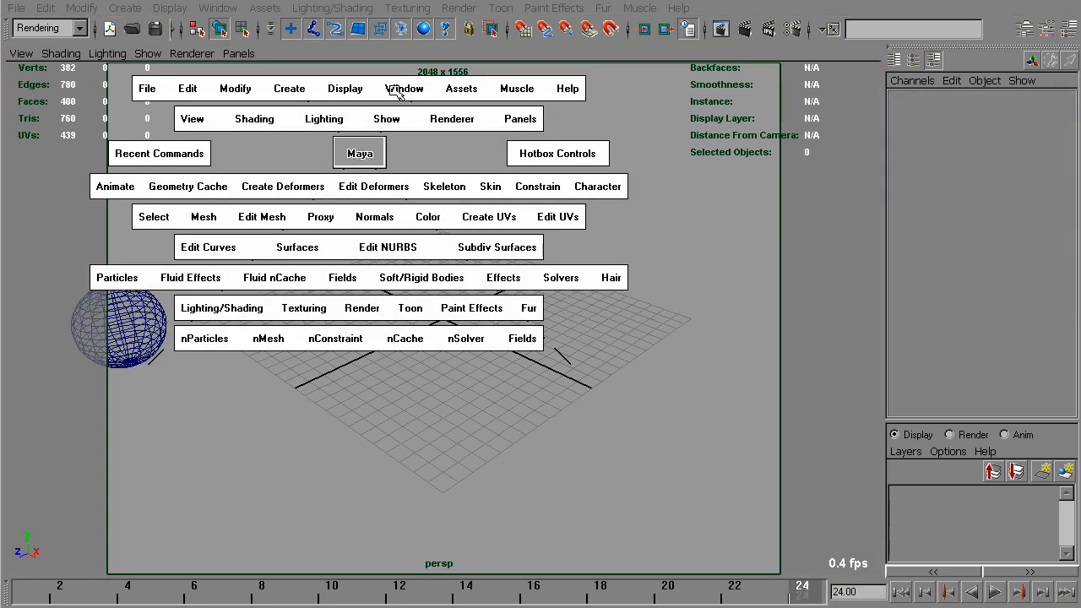
Step: Load the sphere's translate curves in the Graph Editor with buffer curves displayed
left_click(404, 88)
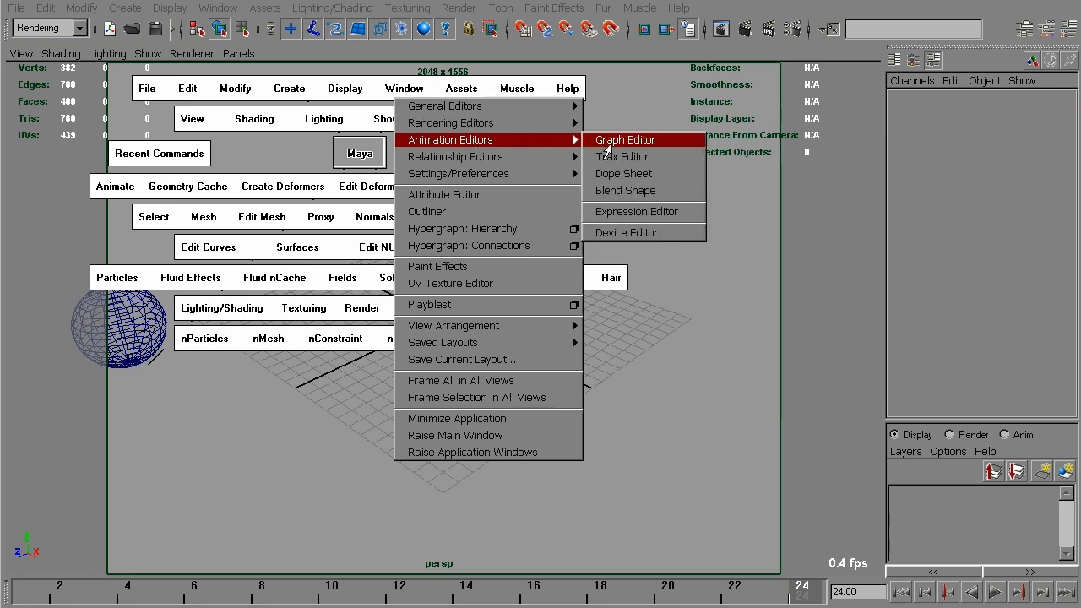
left_click(625, 138)
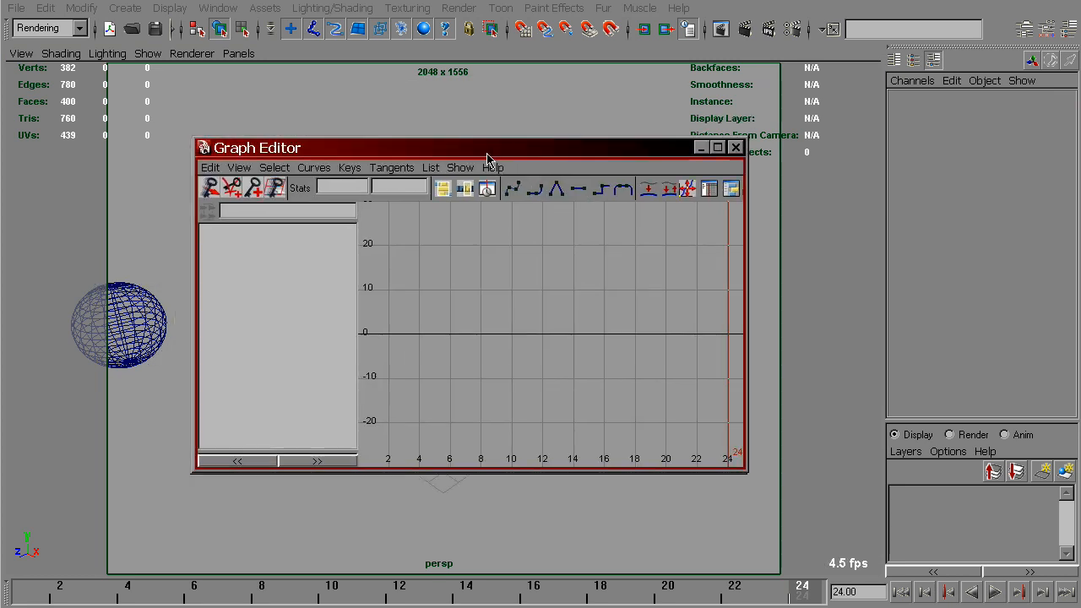
left_click(118, 324)
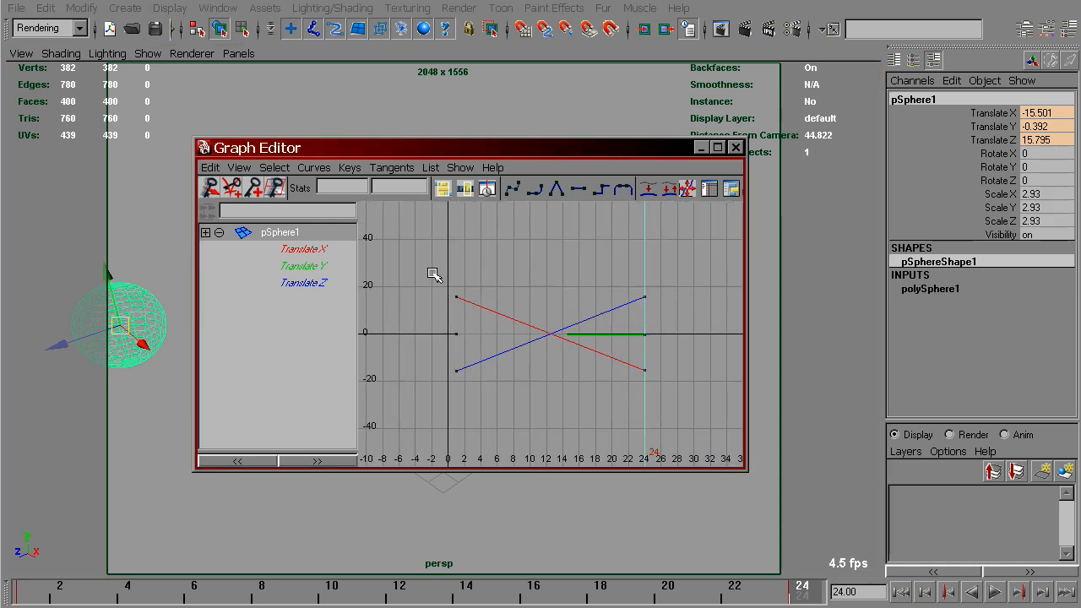
left_click(240, 167)
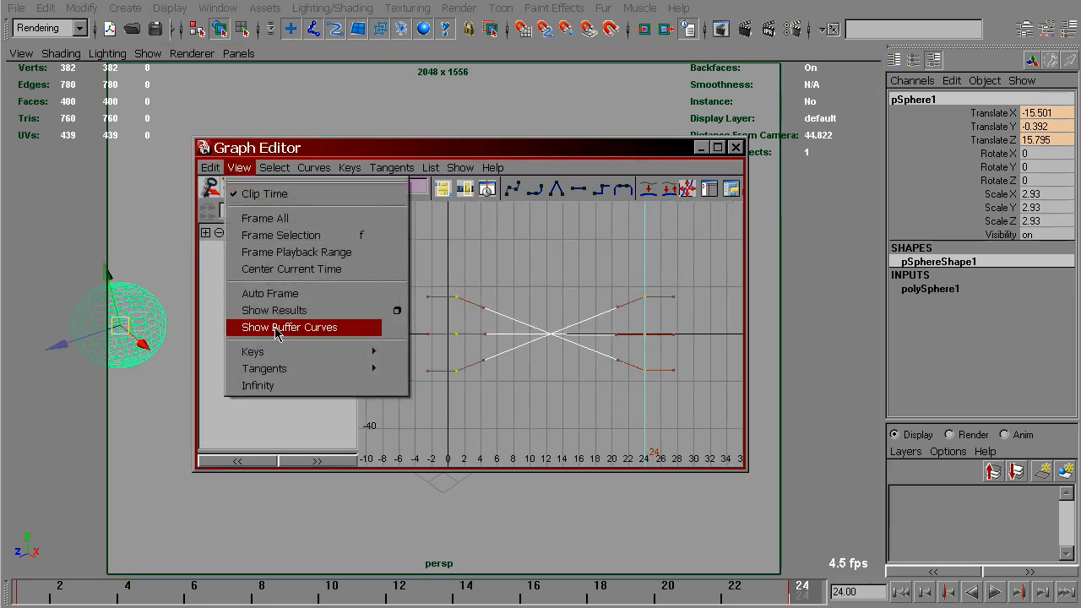
left_click(289, 328)
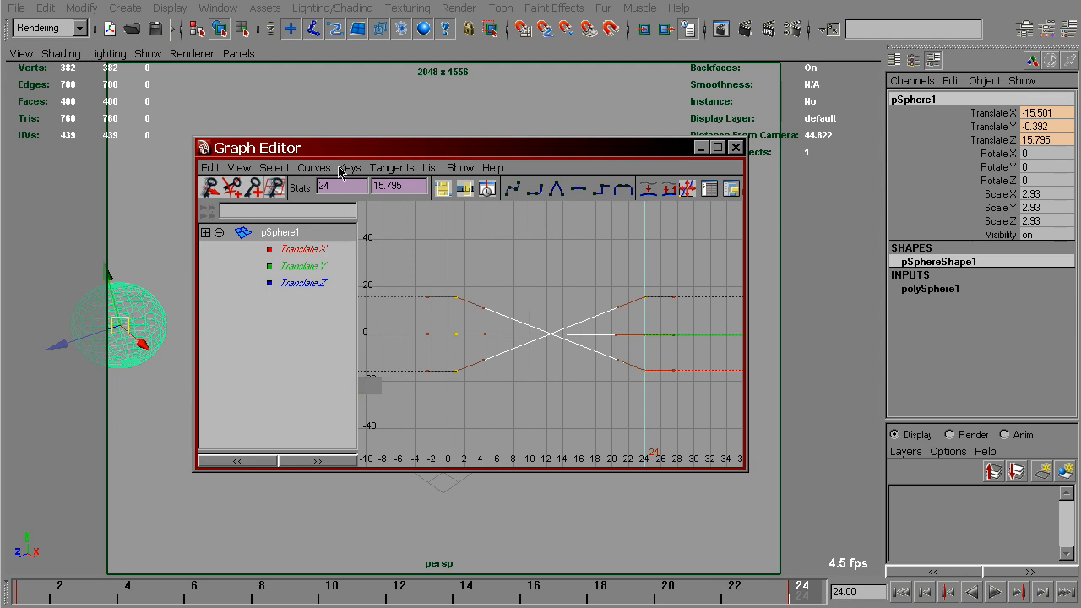
Step: Set the curves' Post Infinity to Linear so translation continues past frame 24
left_click(314, 167)
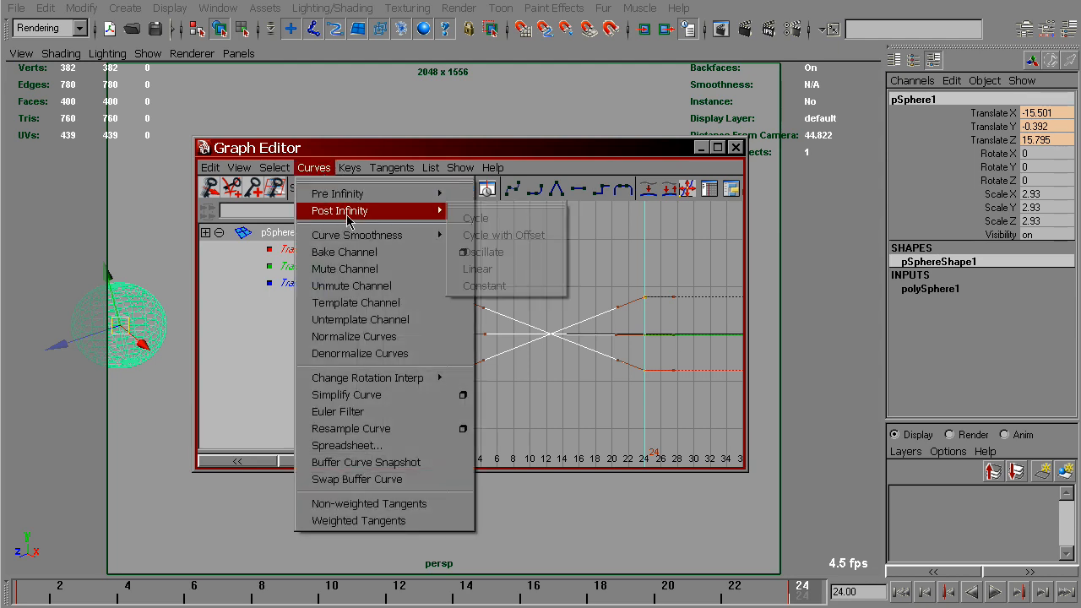
left_click(477, 268)
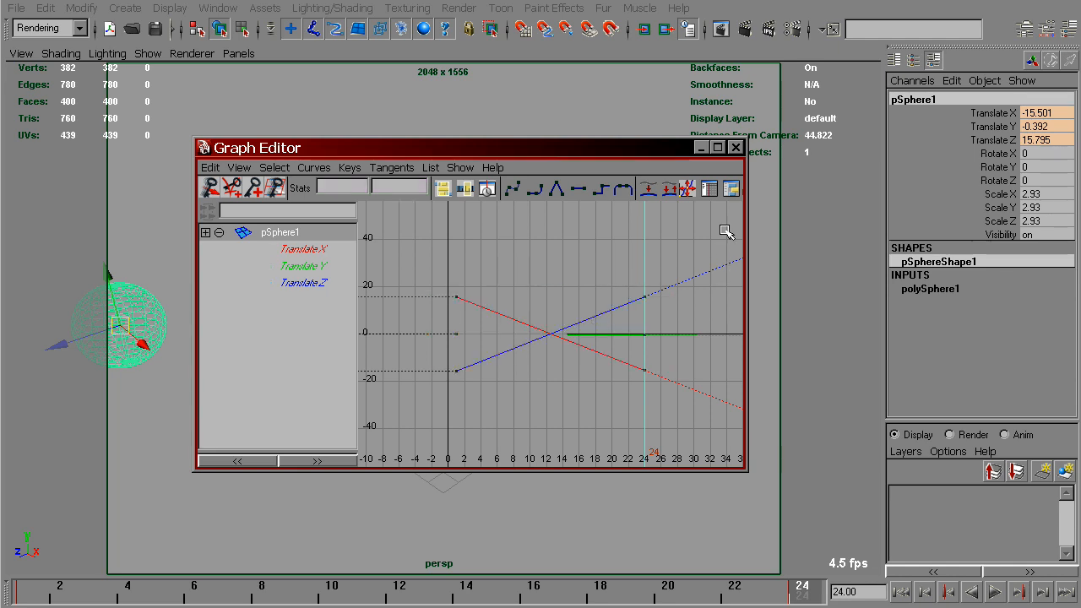
left_click(735, 145)
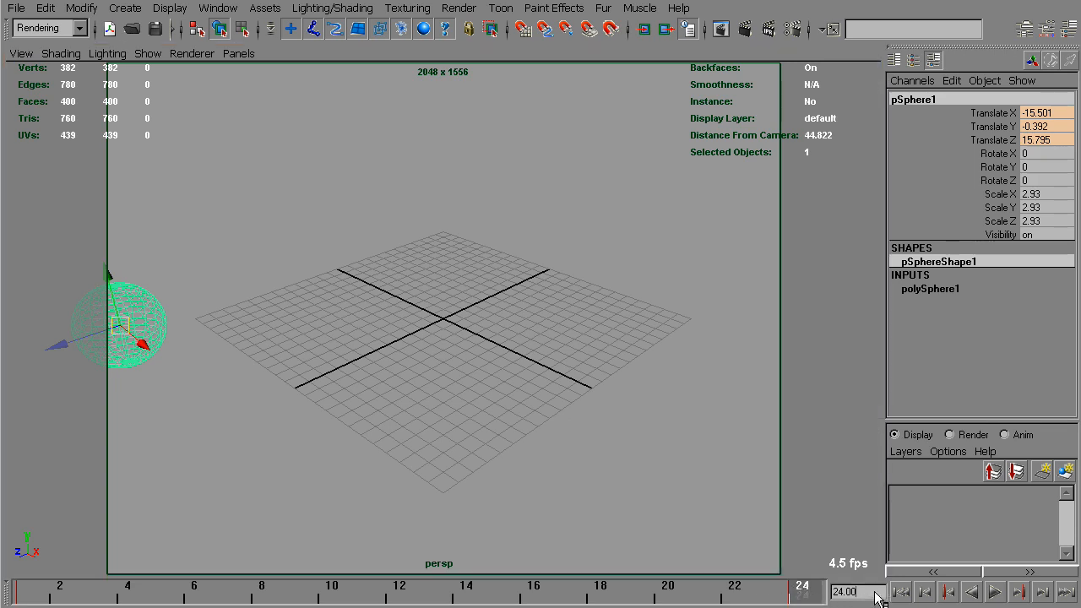
Step: Redo the previous mental ray render of frame 24 with the linearly extended animation
left_click(1005, 605)
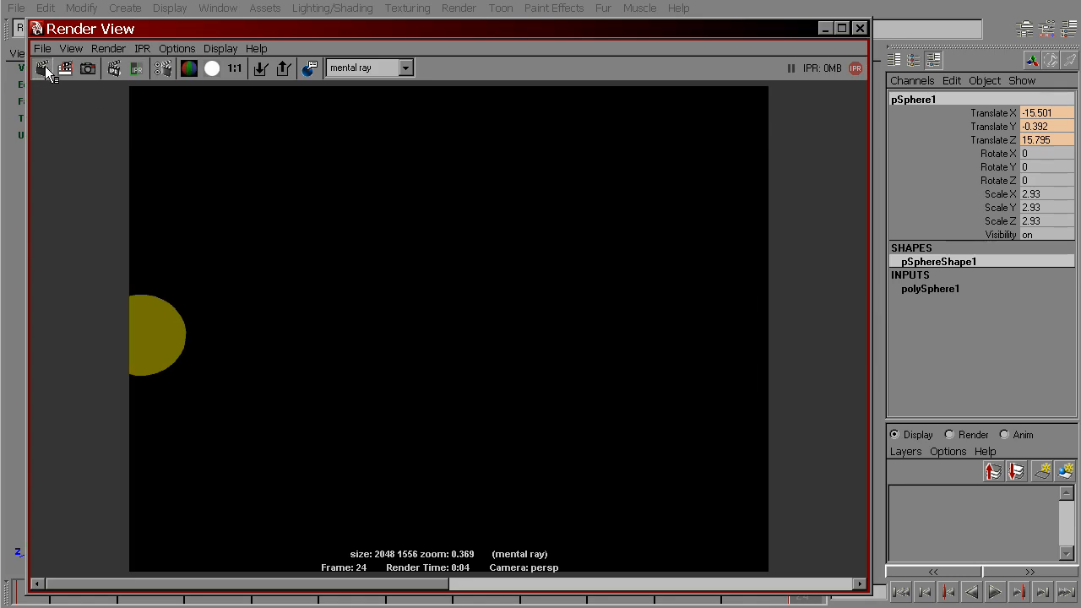
left_click(44, 69)
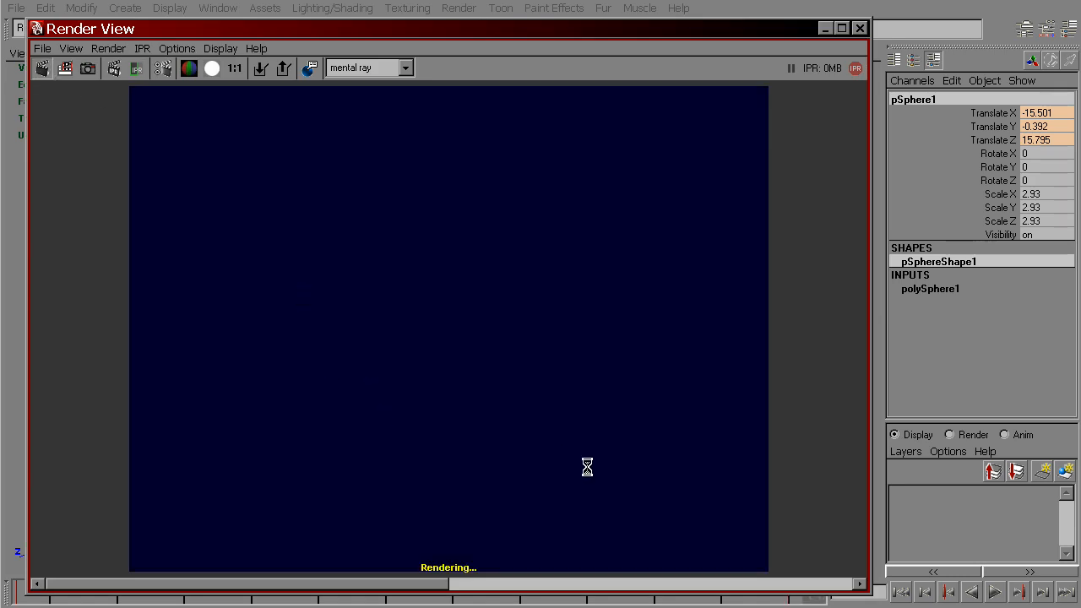